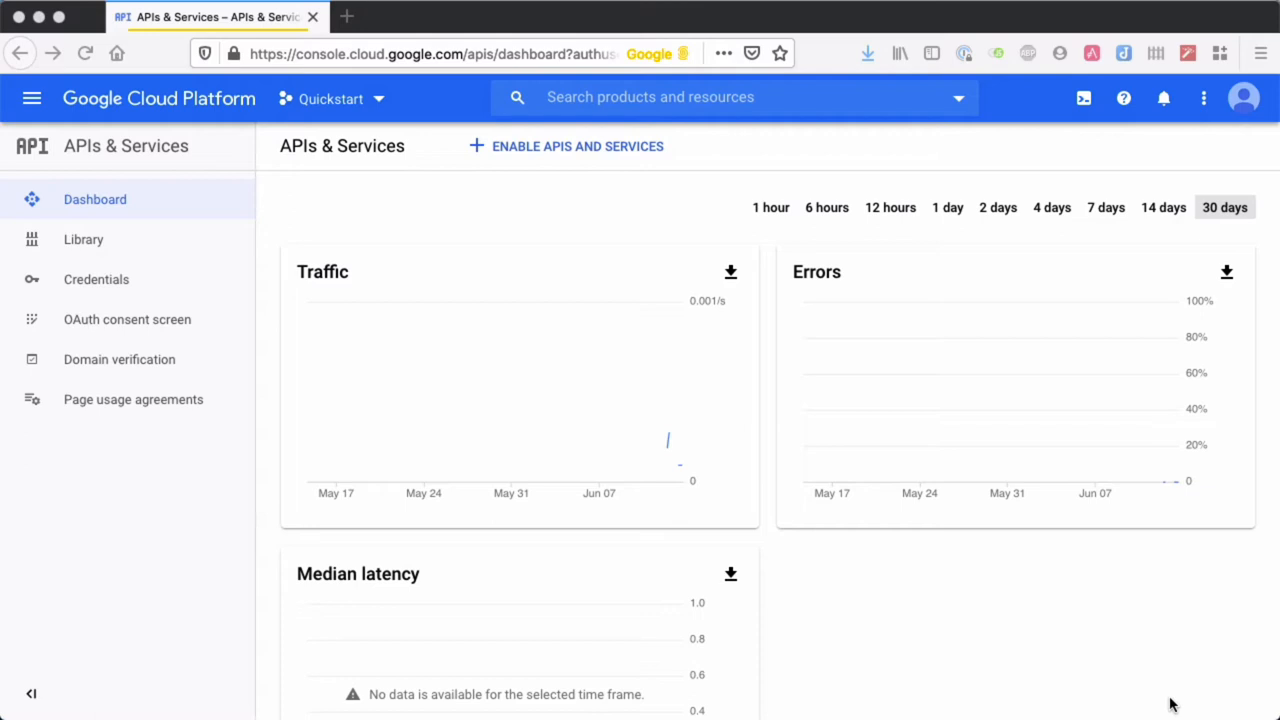
Create a new GCP project named Drive API Tutorial from the project picker.
{"action": "left_click", "coordinate": [430, 52]}
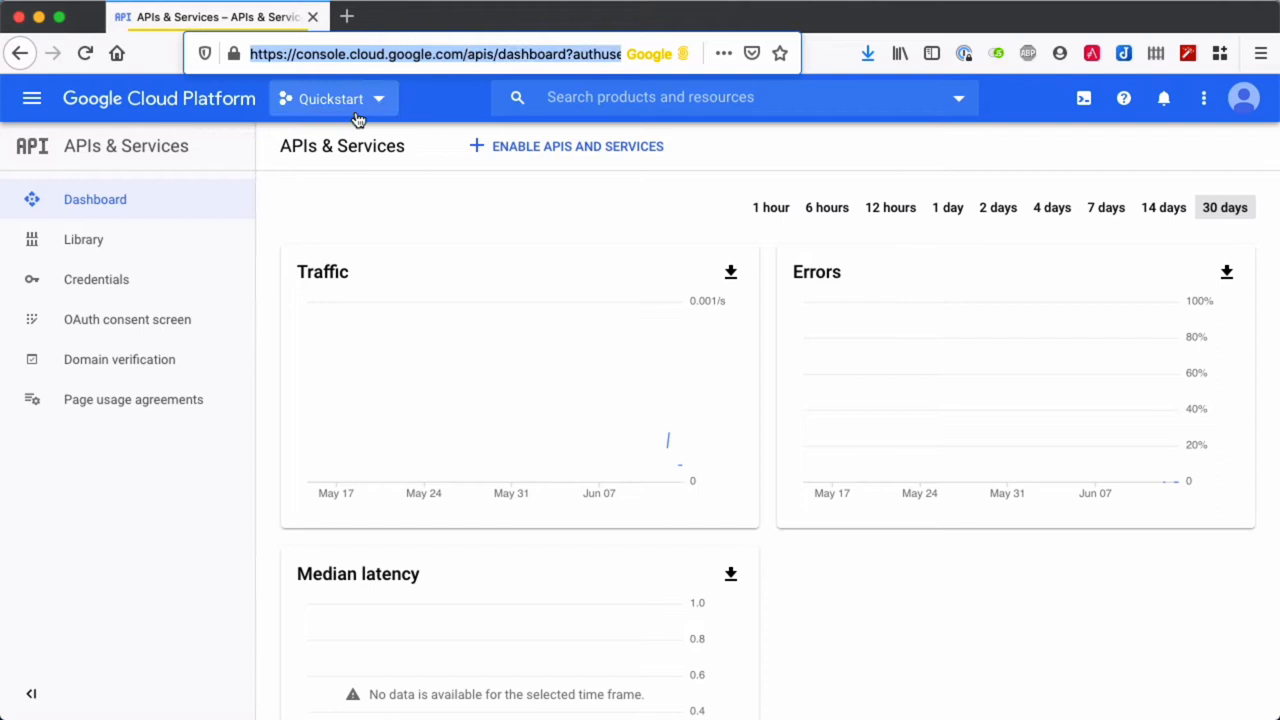
{"action": "left_click", "coordinate": [330, 98]}
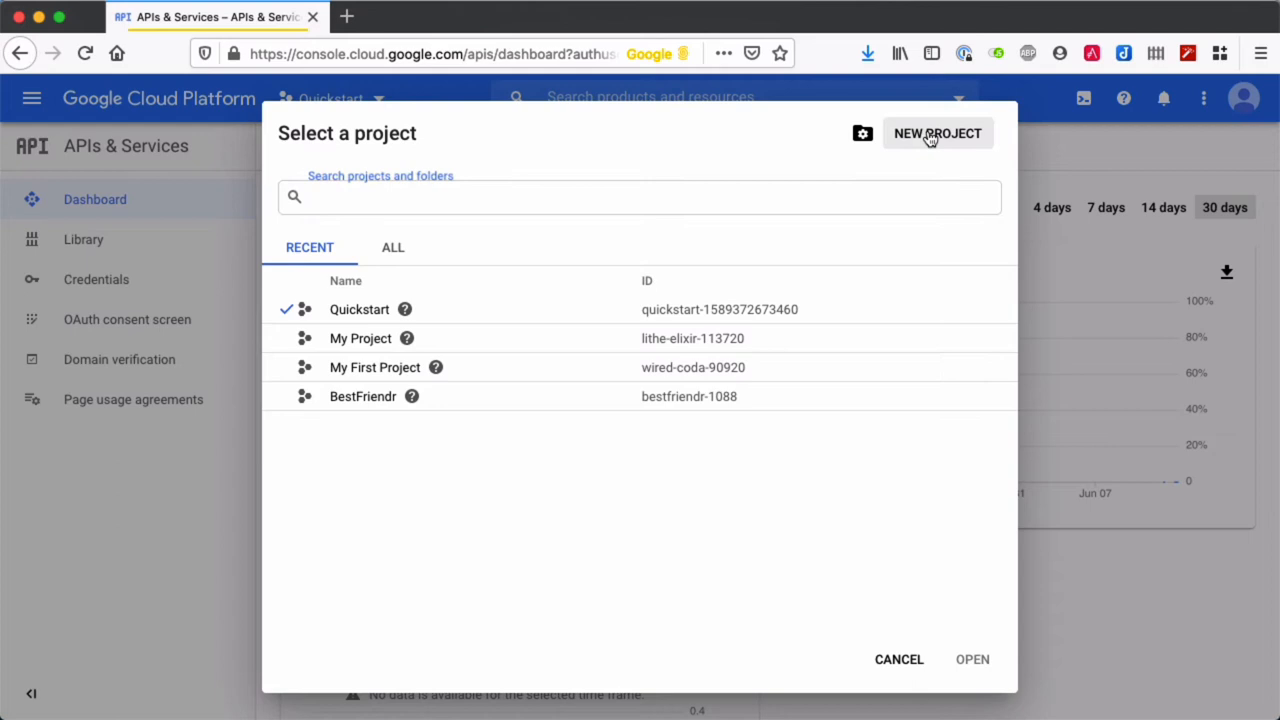
{"action": "left_click", "coordinate": [936, 132]}
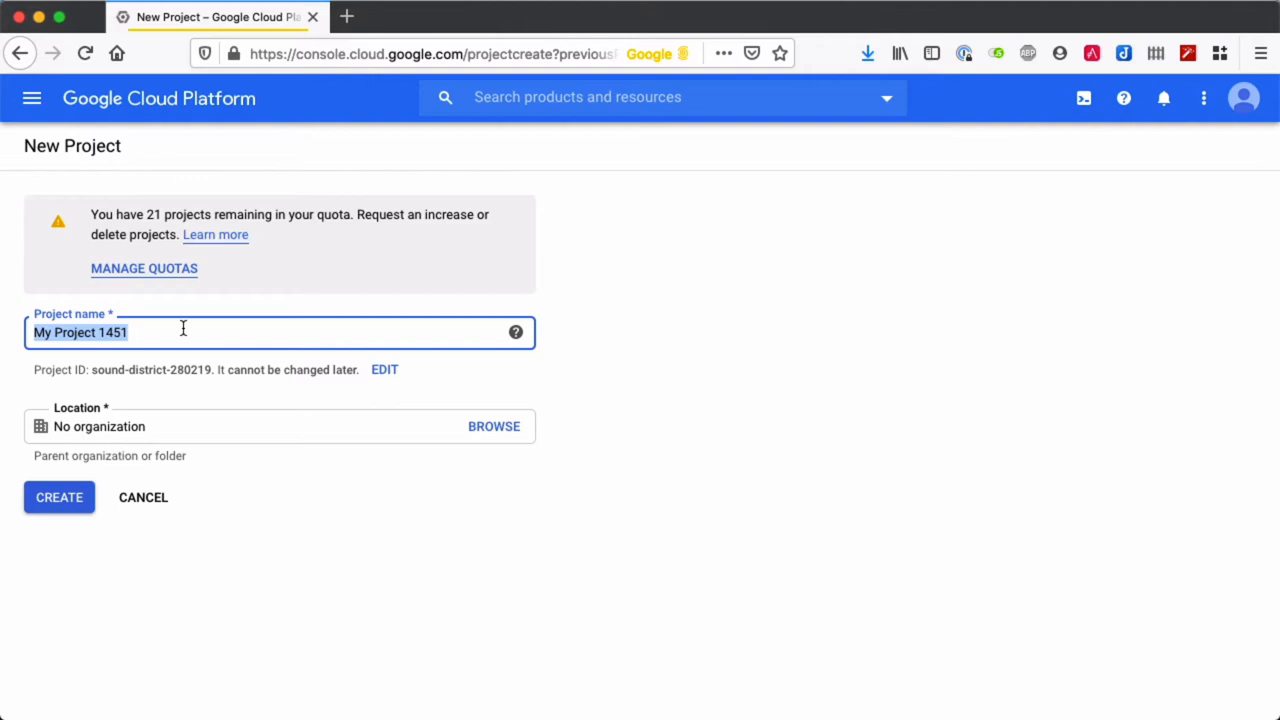
{"action": "type", "text": "Drive API Tutorial"}
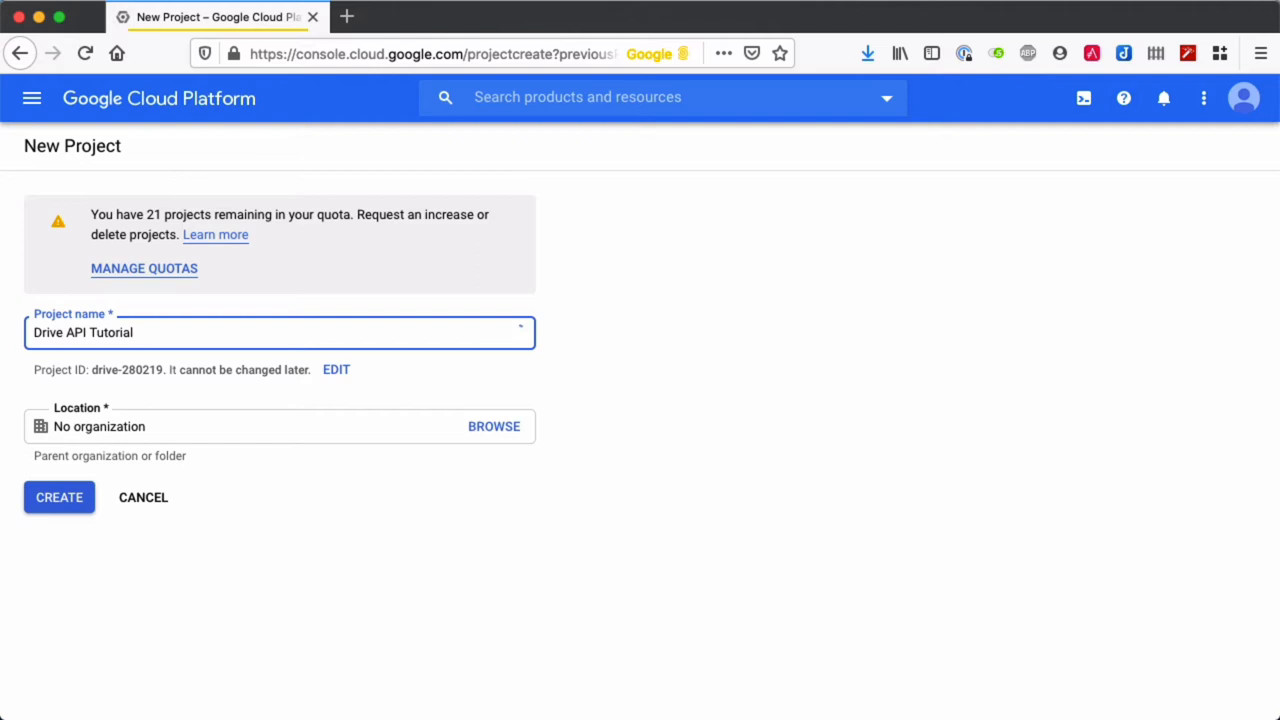
{"action": "left_click", "coordinate": [60, 496]}
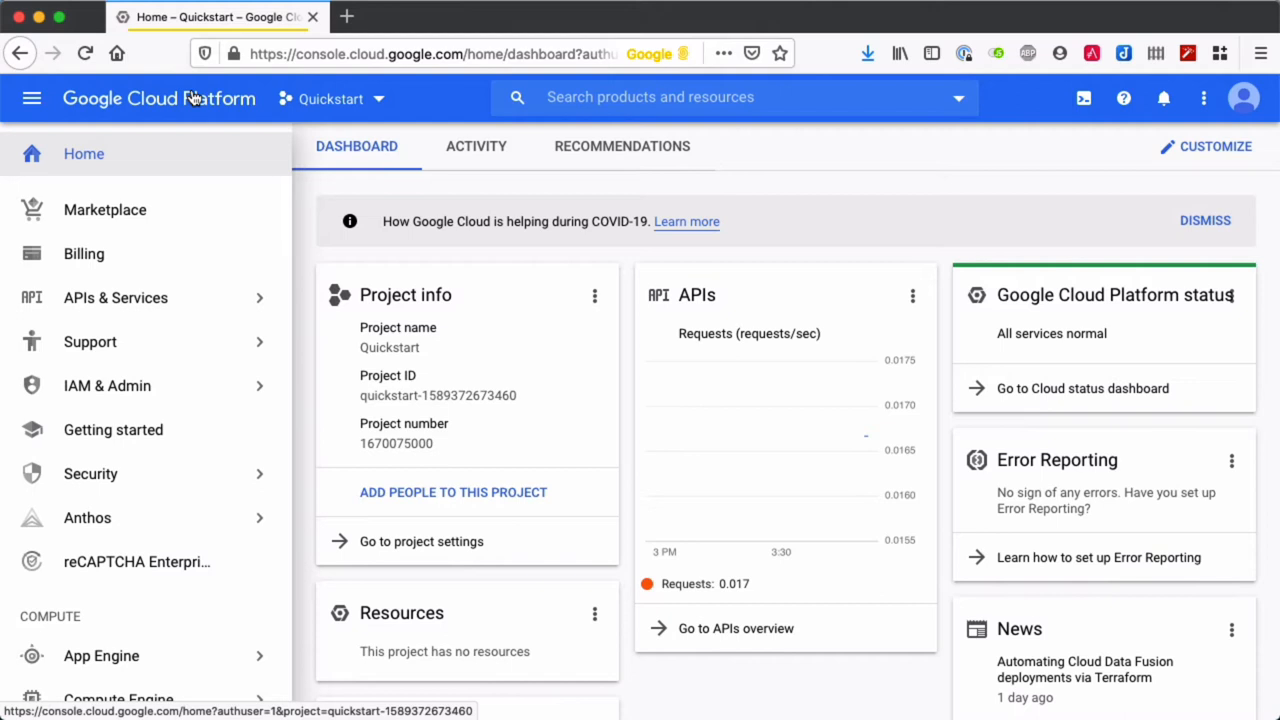
{"action": "mouse_move", "coordinate": [160, 170]}
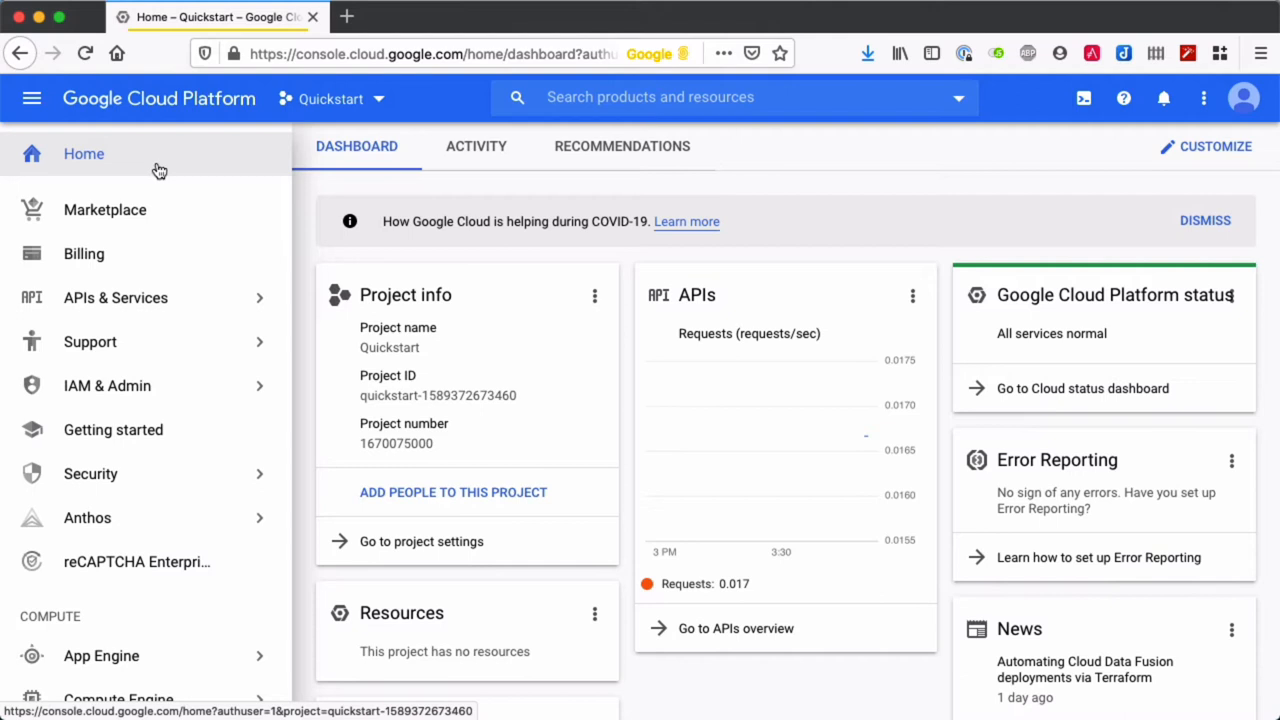
Search the API library for Google Drive and enable the Google Drive API.
{"action": "left_click", "coordinate": [116, 296]}
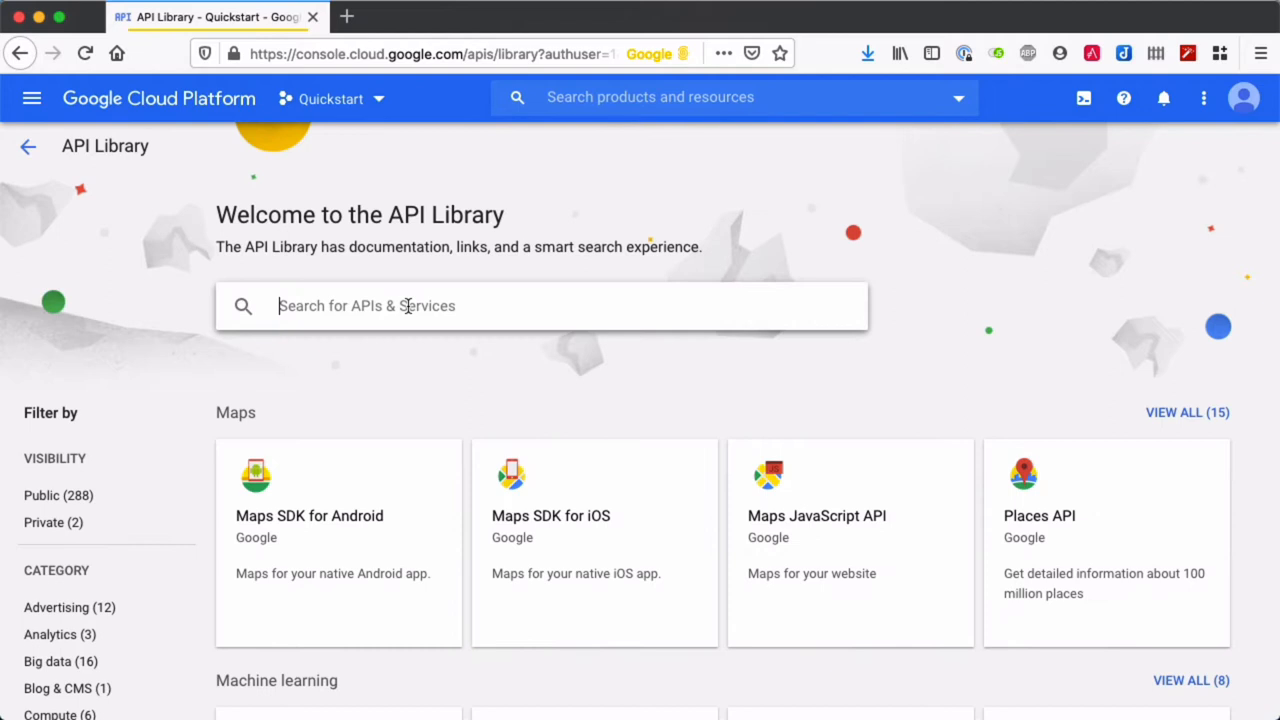
{"action": "type", "text": "Googlerive"}
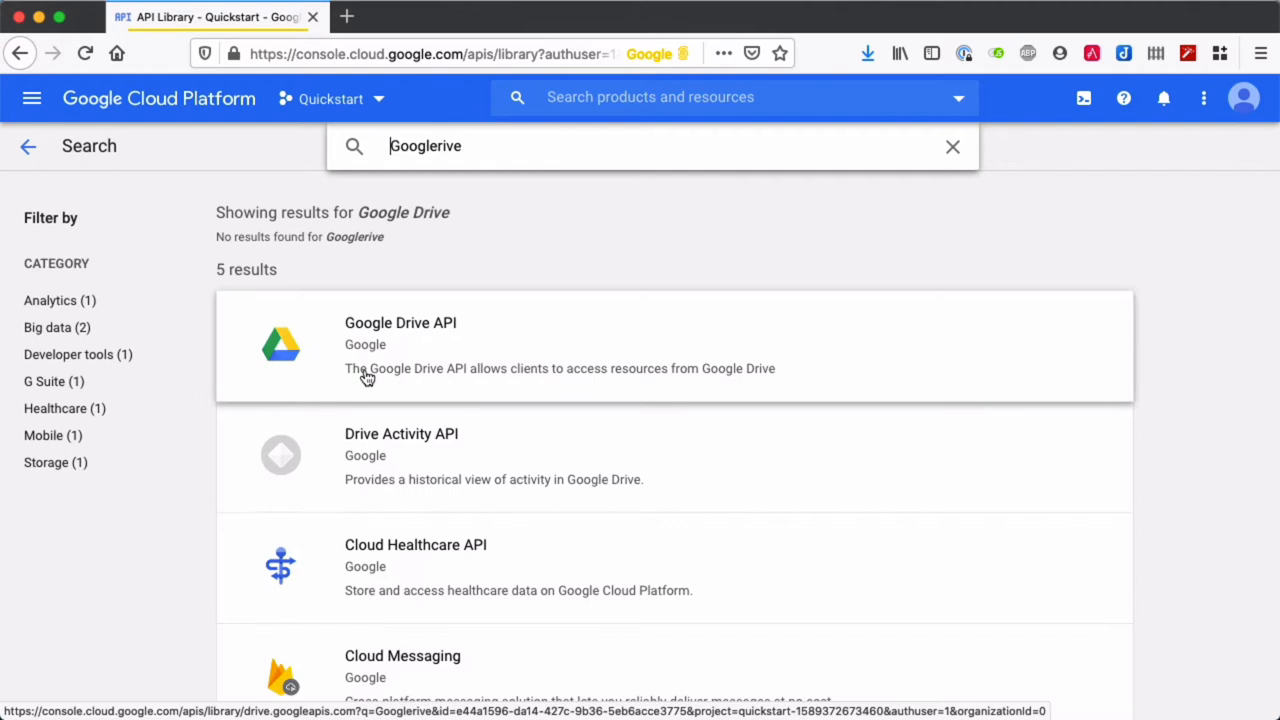
{"action": "left_click", "coordinate": [400, 344]}
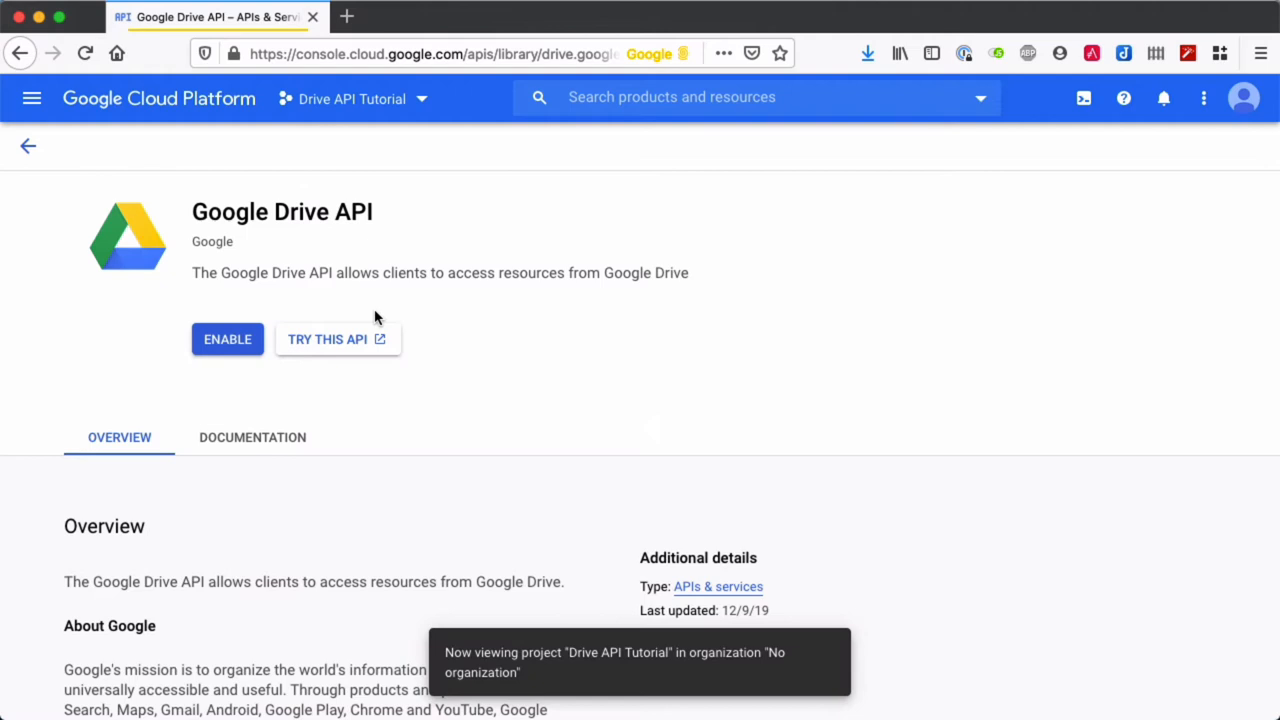
{"action": "left_click", "coordinate": [228, 340]}
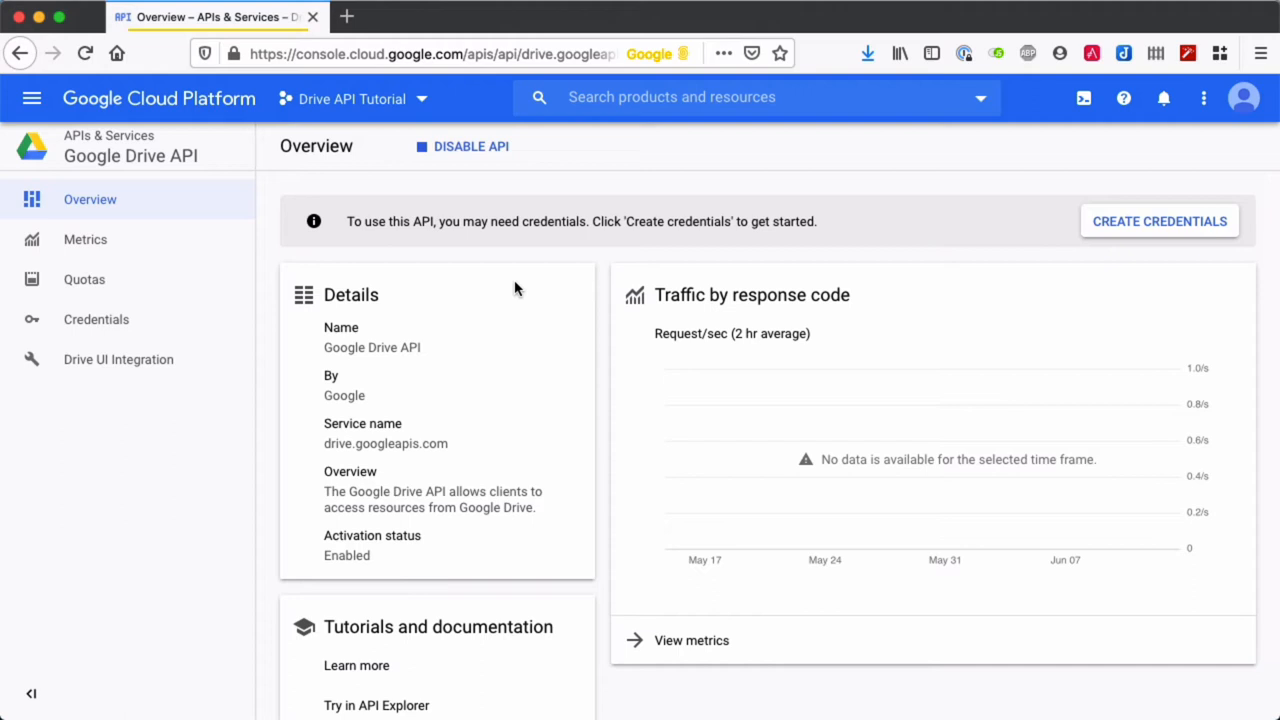
{"action": "mouse_move", "coordinate": [158, 98]}
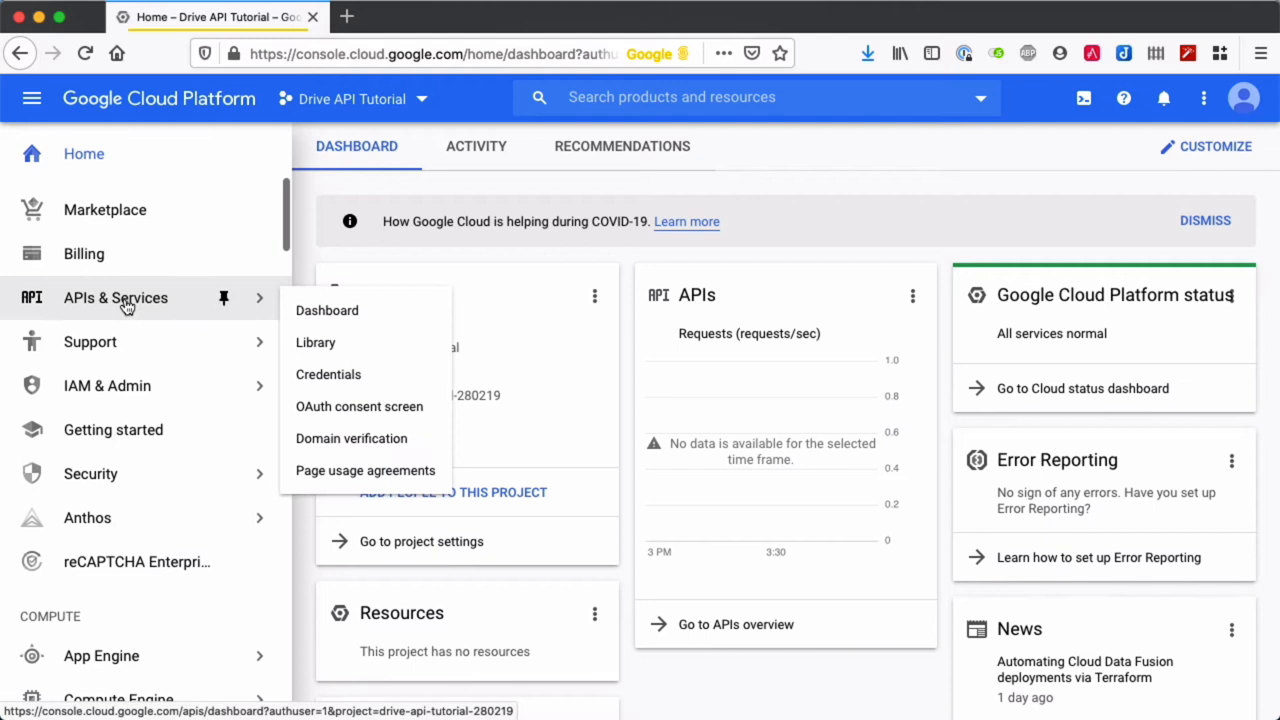
Go to APIs & Services and bring up the OAuth consent screen user-type choice.
{"action": "left_click", "coordinate": [328, 310]}
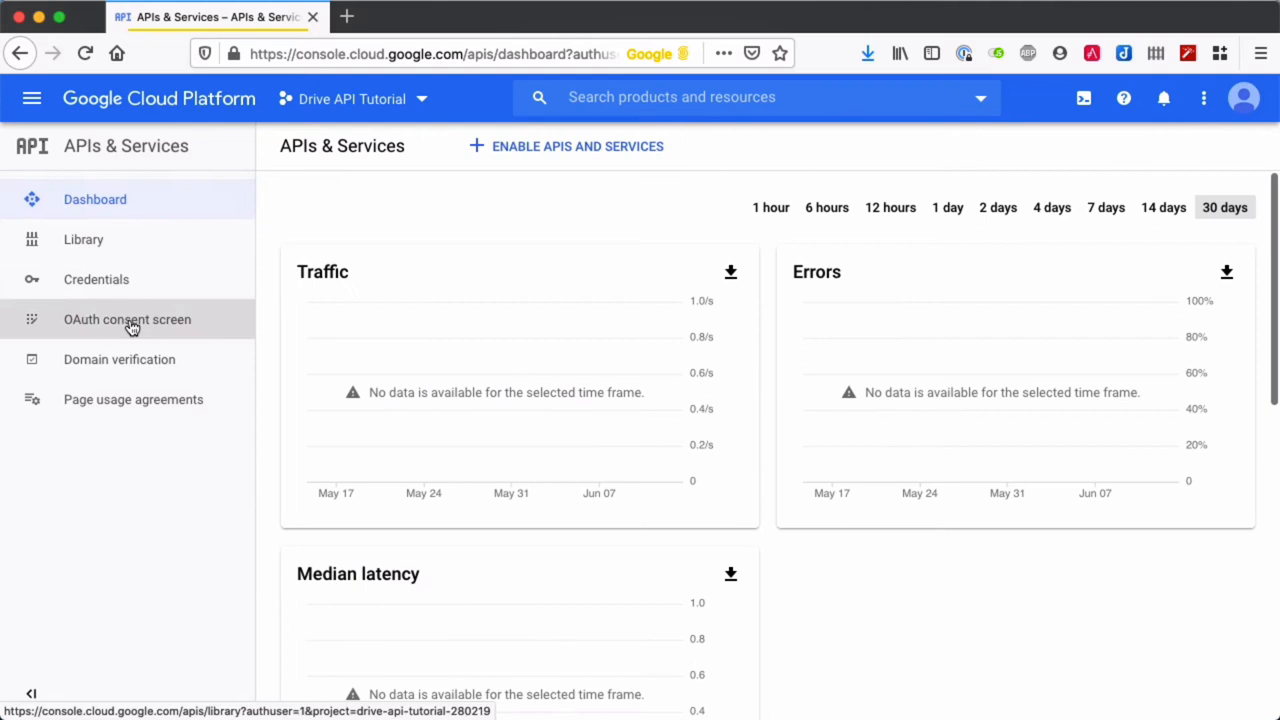
{"action": "left_click", "coordinate": [128, 320]}
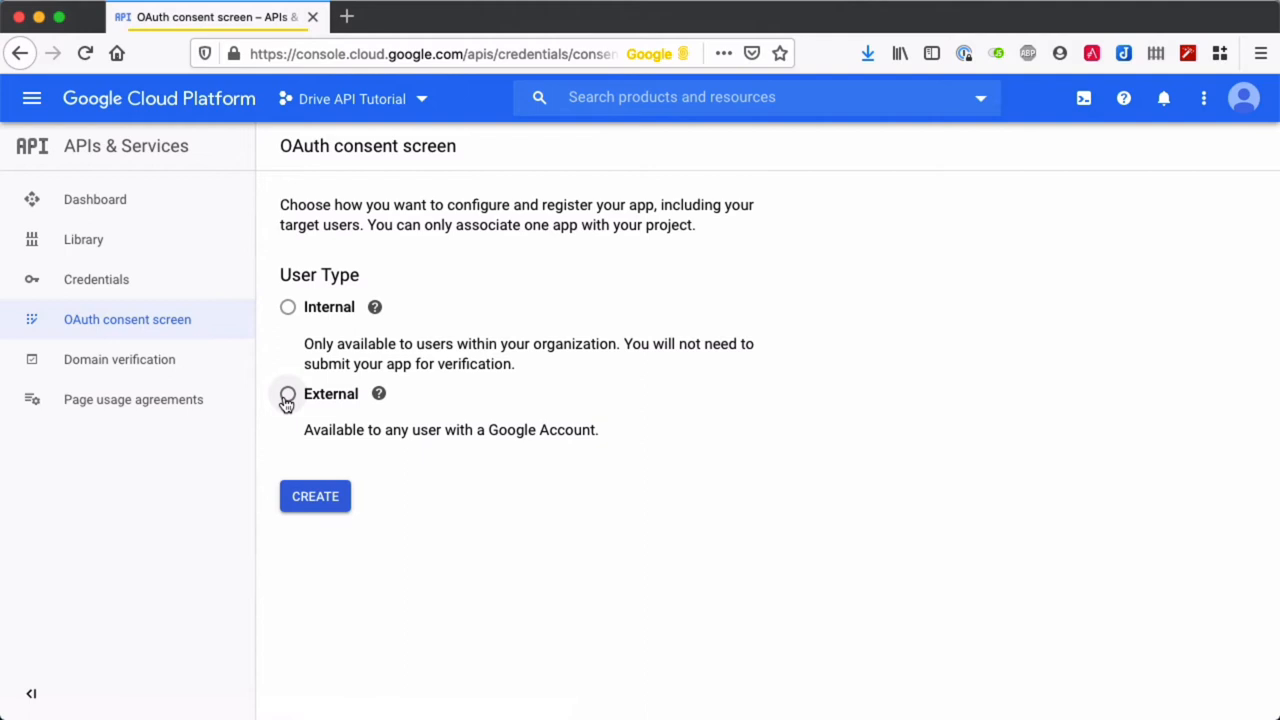
Choose External users and name the application Drive API Tutorial App.
{"action": "left_click", "coordinate": [316, 496]}
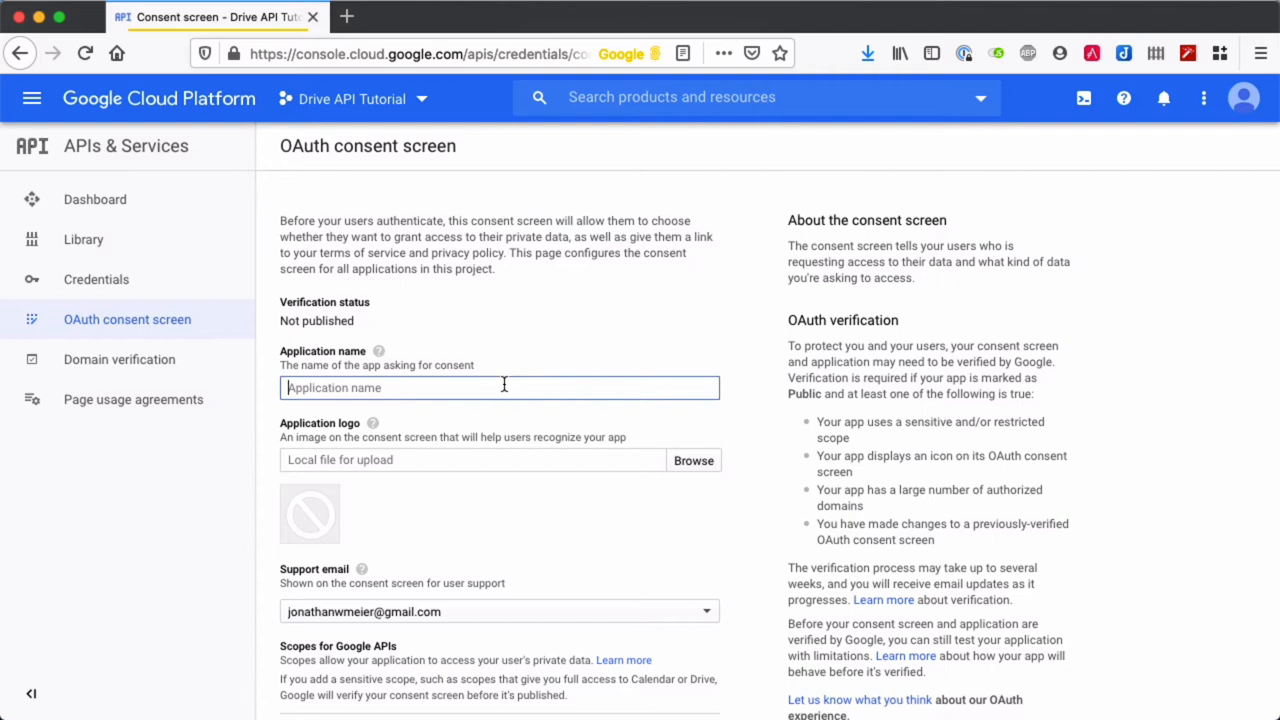
{"action": "type", "text": "Drive API"}
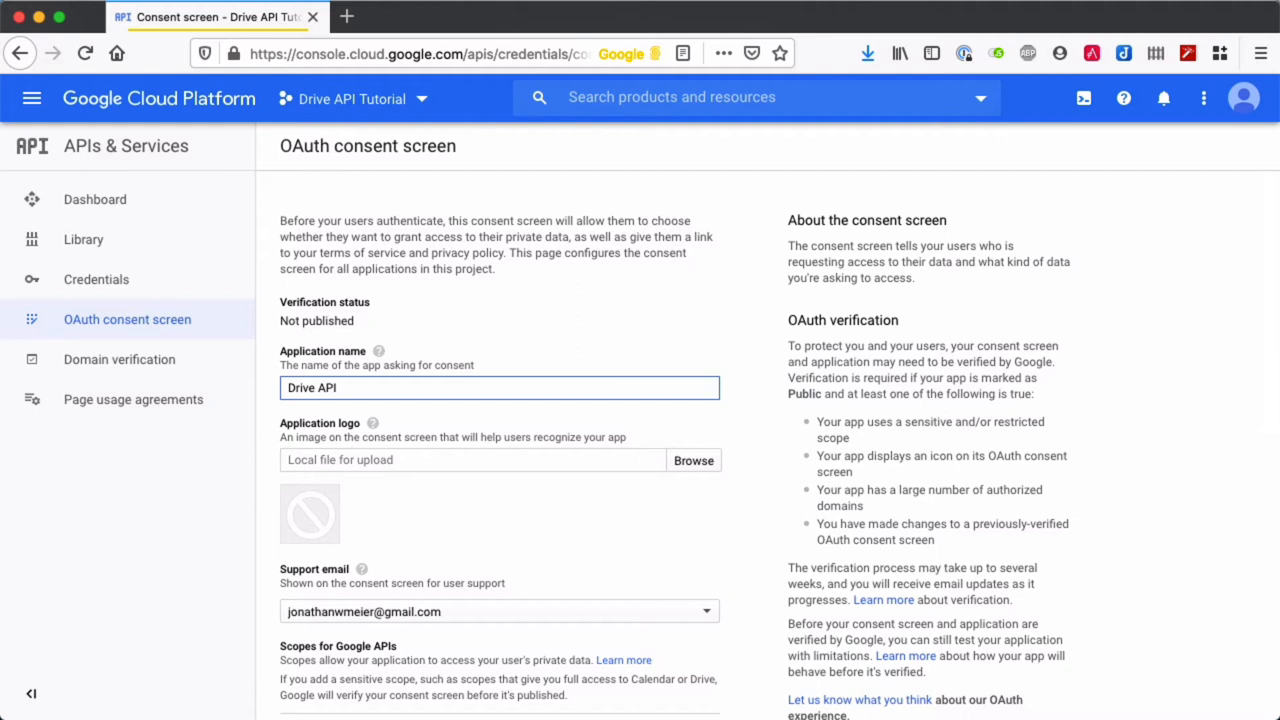
{"action": "type", "text": "Tutorial App"}
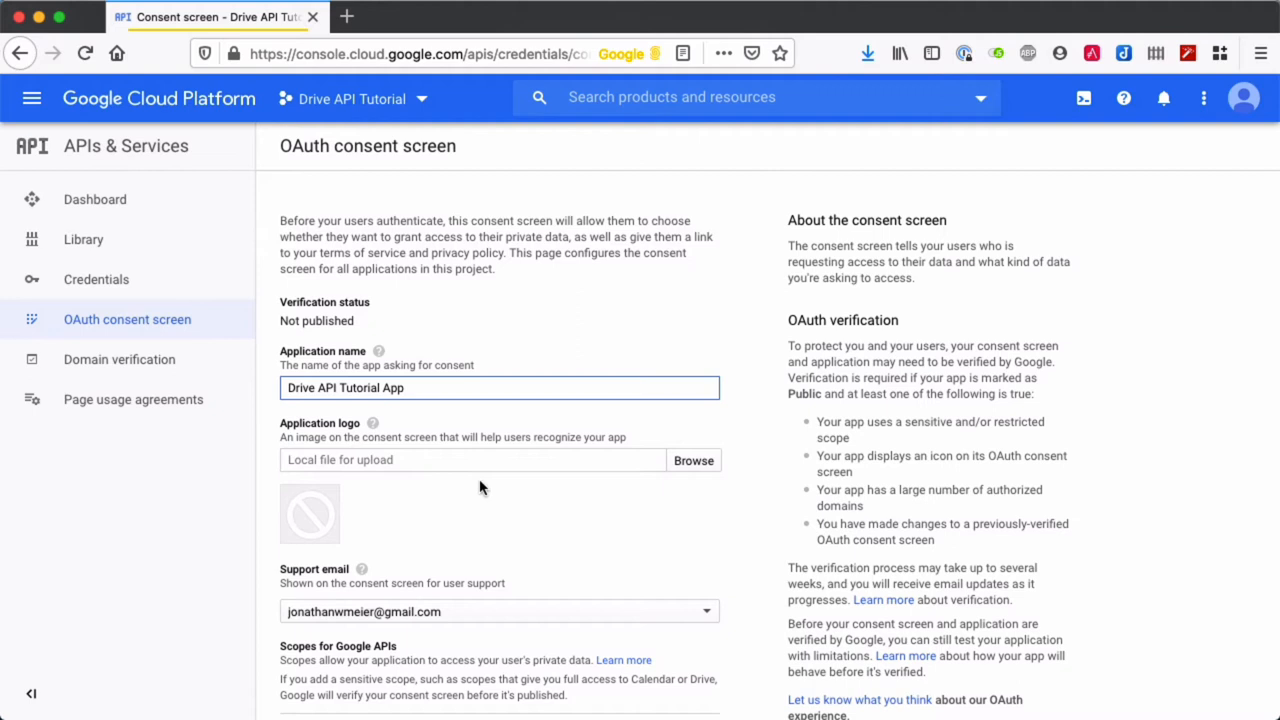
{"action": "mouse_move", "coordinate": [448, 554]}
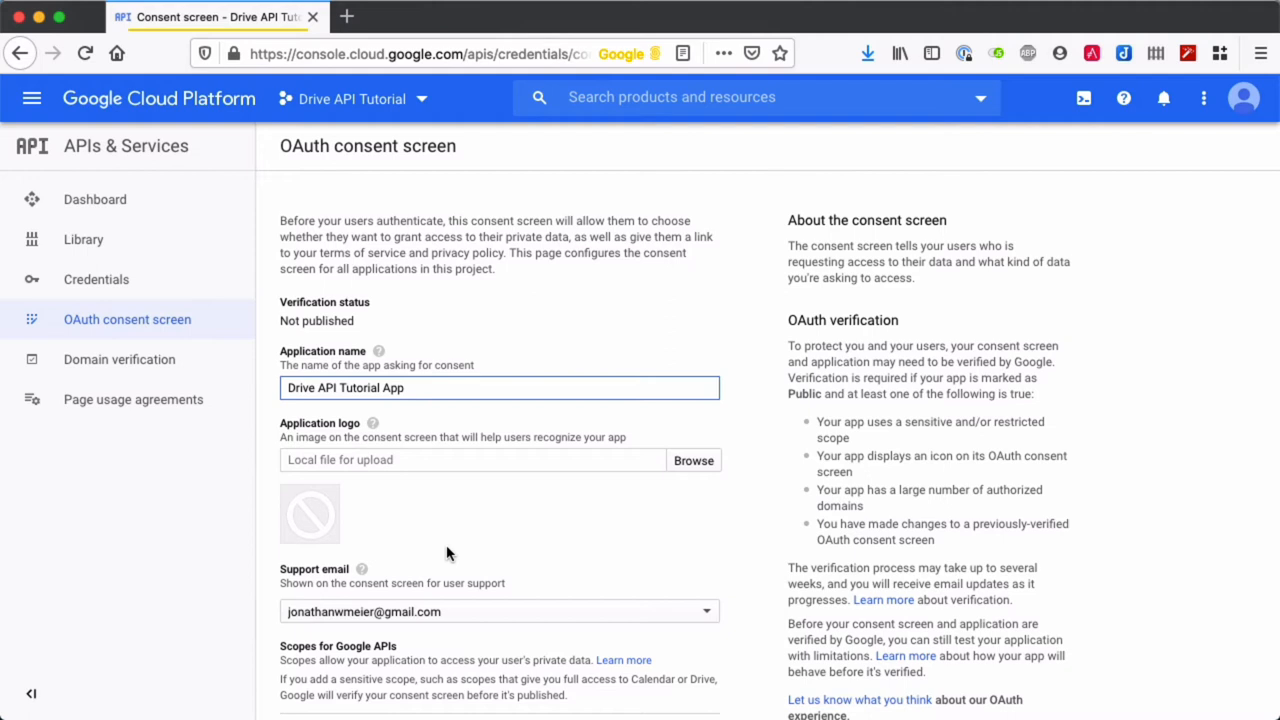
{"action": "scroll", "scroll_direction": "down", "scroll_amount": 3}
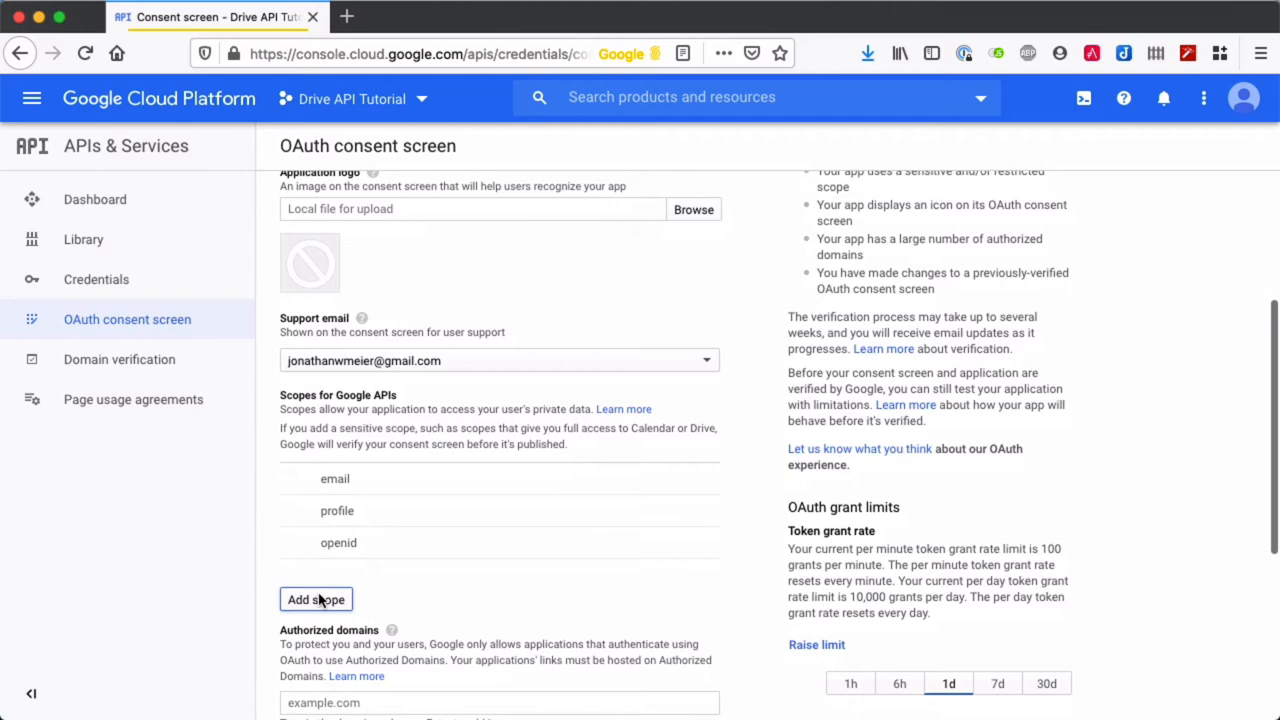
Add the drive.metadata.readonly and drive scopes to the consent screen.
{"action": "left_click", "coordinate": [316, 600]}
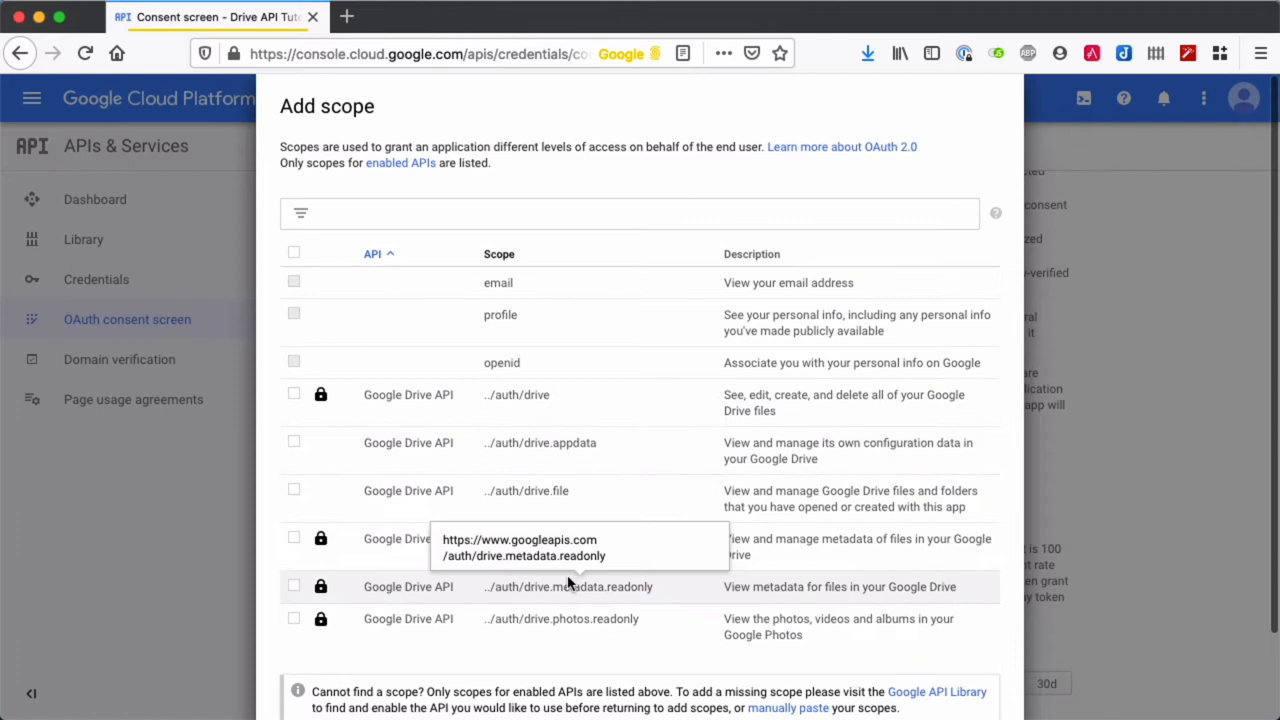
{"action": "left_click", "coordinate": [294, 586]}
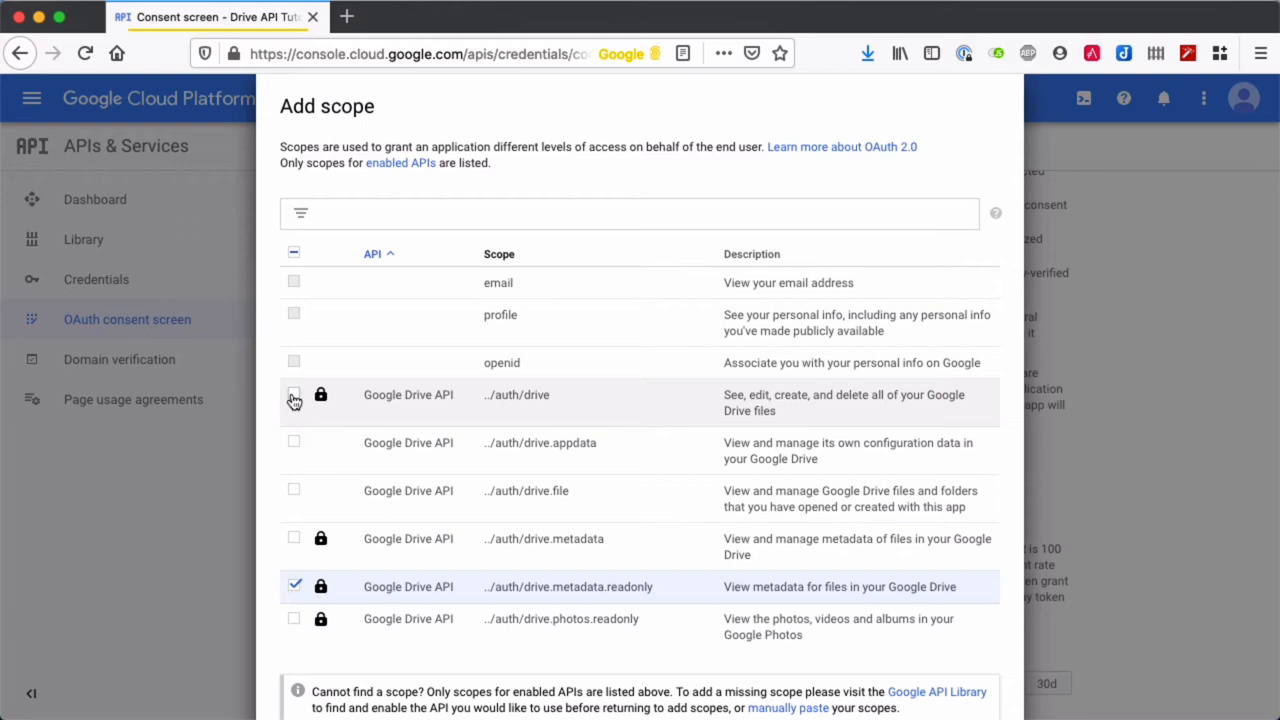
{"action": "scroll", "scroll_direction": "down", "scroll_amount": 3}
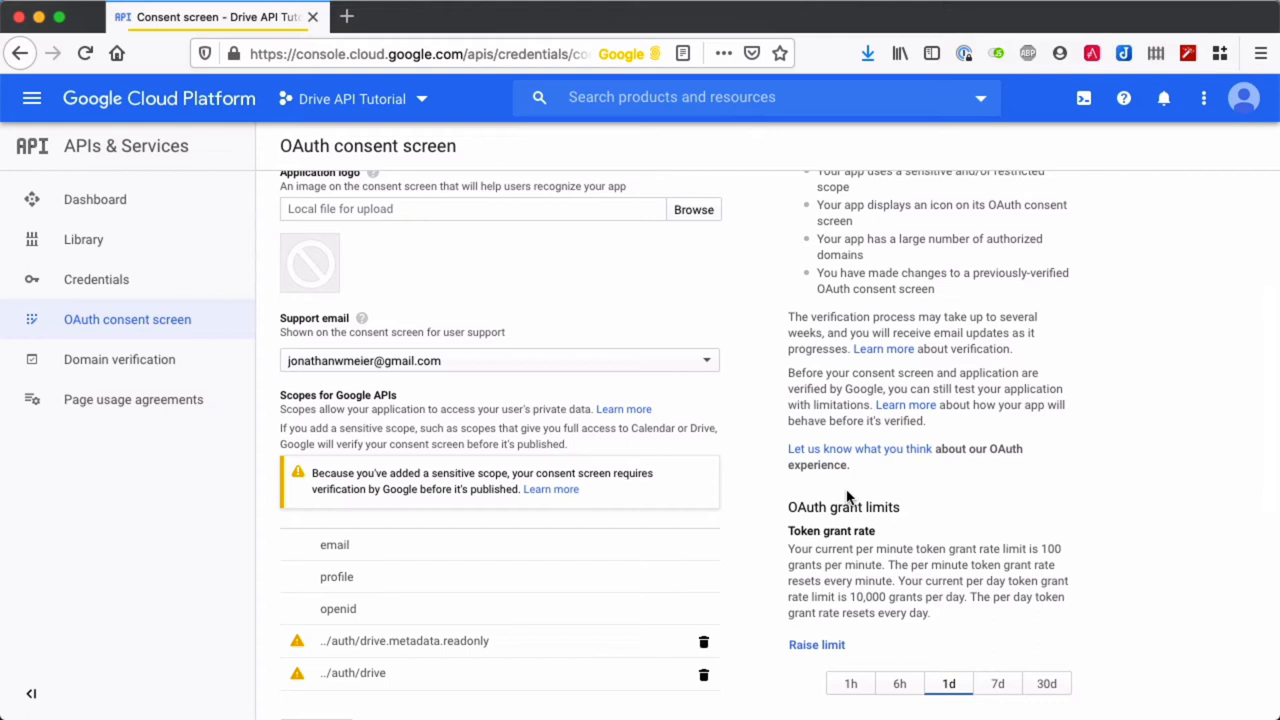
Scroll past the remaining consent screen fields and save Drive API Tutorial App.
{"action": "scroll", "scroll_direction": "down", "scroll_amount": 3}
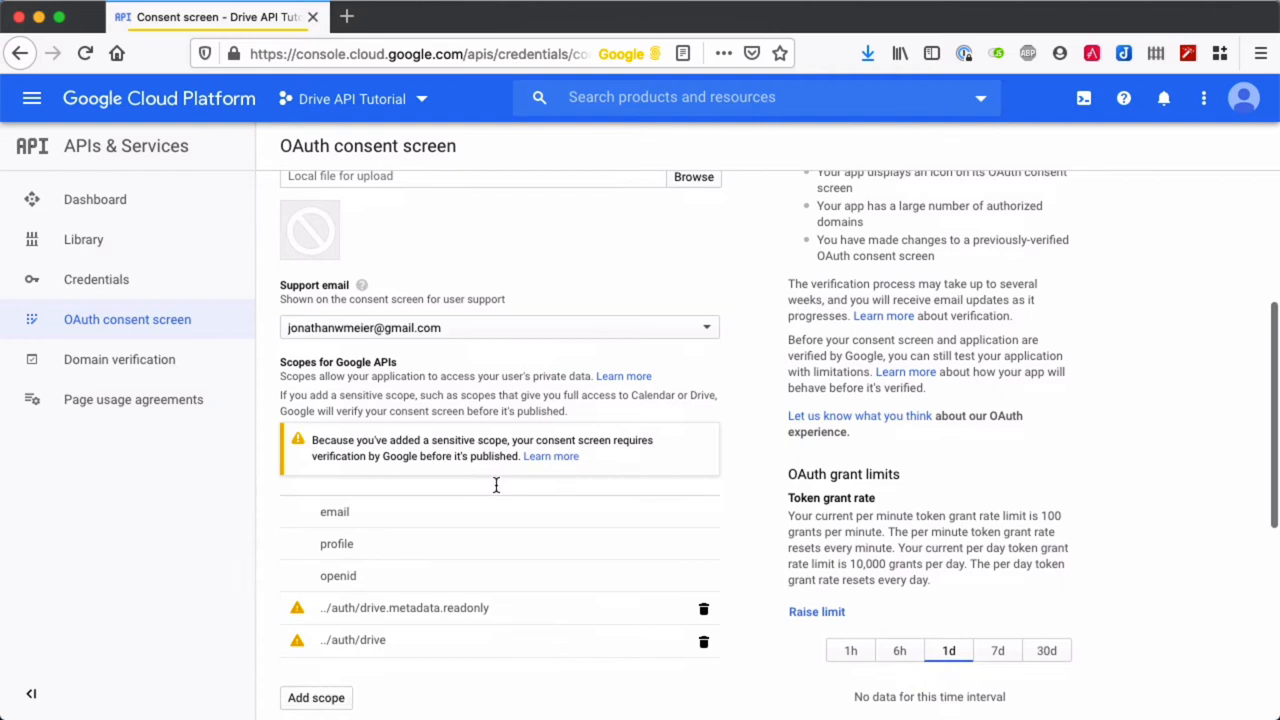
{"action": "scroll", "scroll_direction": "down", "scroll_amount": 3}
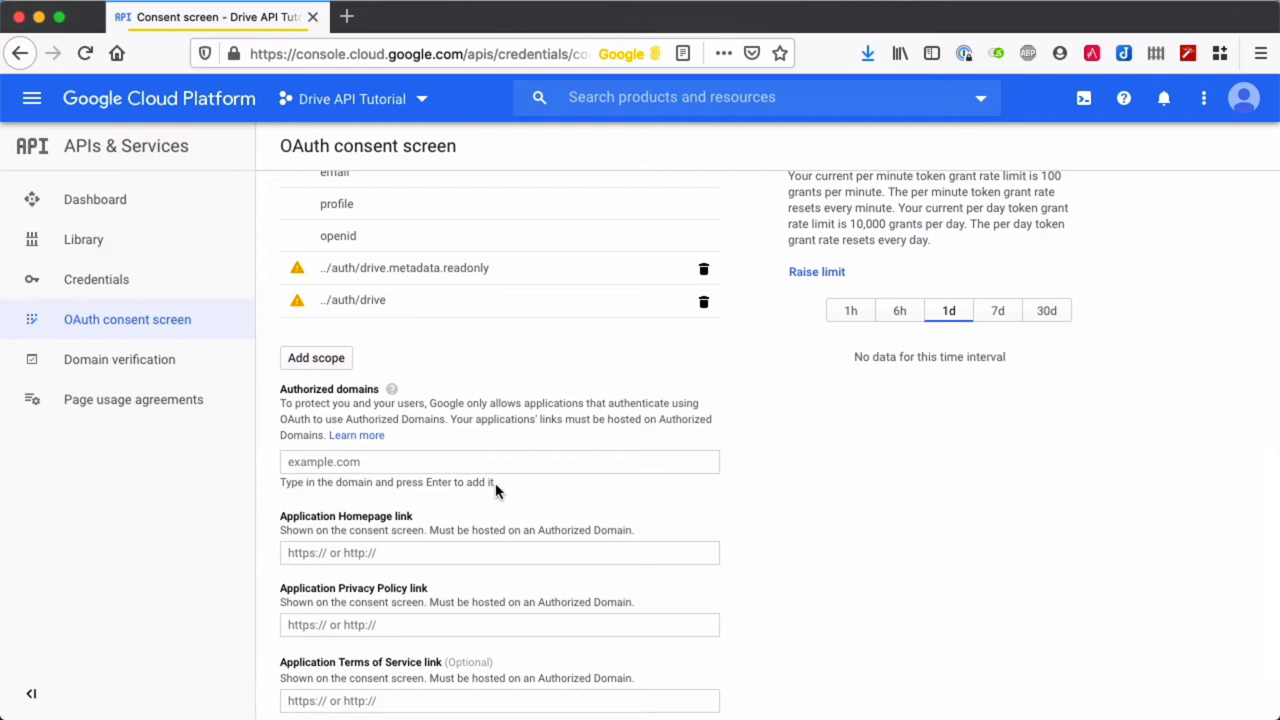
{"action": "scroll", "scroll_direction": "down", "scroll_amount": 3}
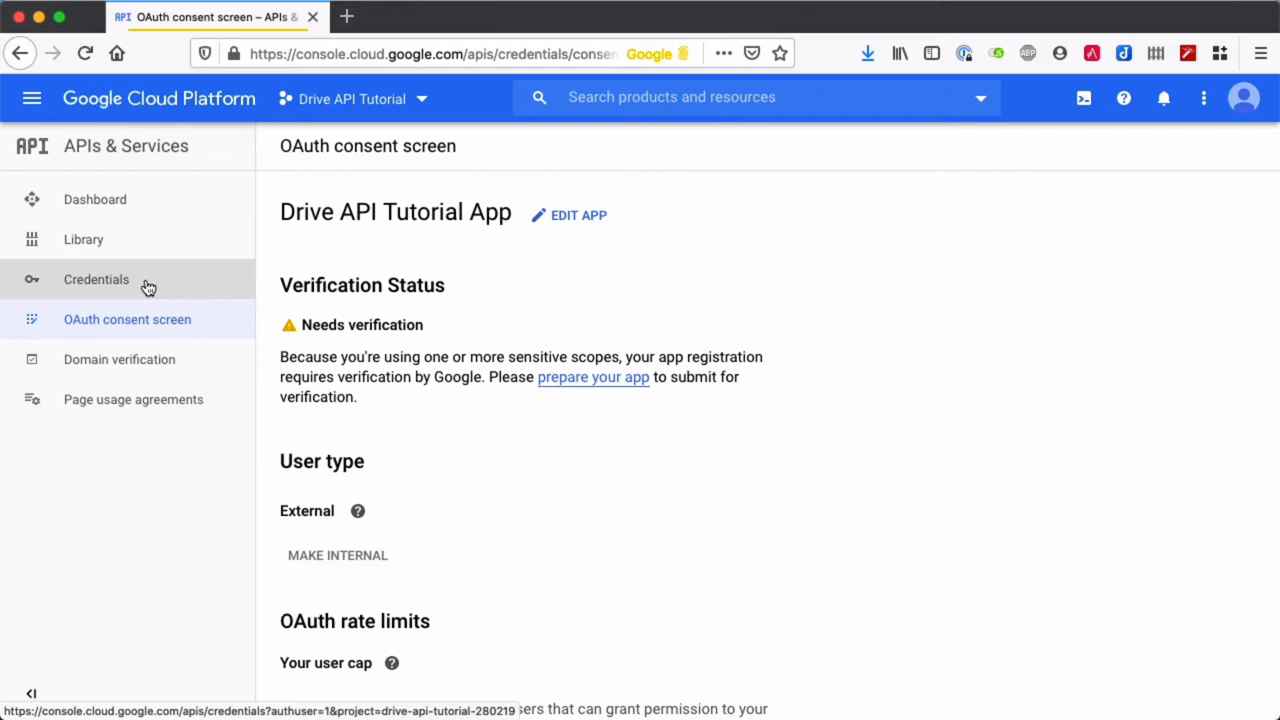
Create a Desktop app OAuth client ID named Desktop client 1 from Credentials.
{"action": "left_click", "coordinate": [96, 280]}
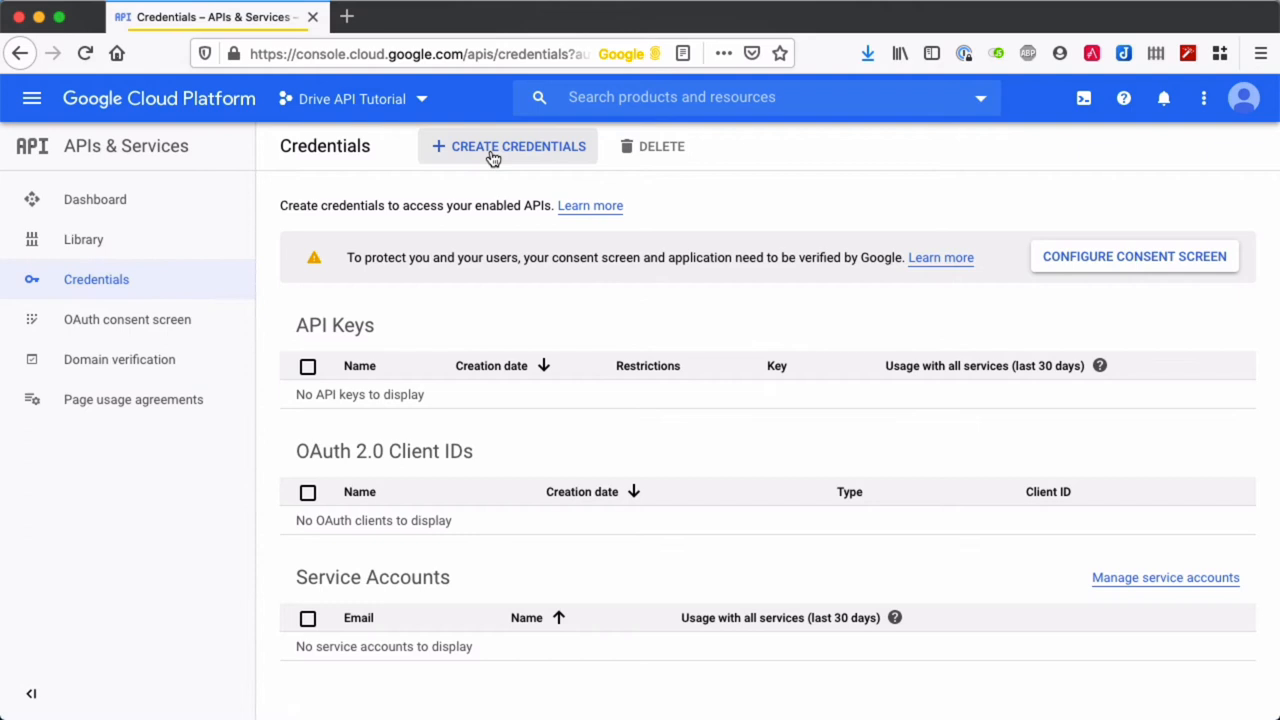
{"action": "left_click", "coordinate": [508, 146]}
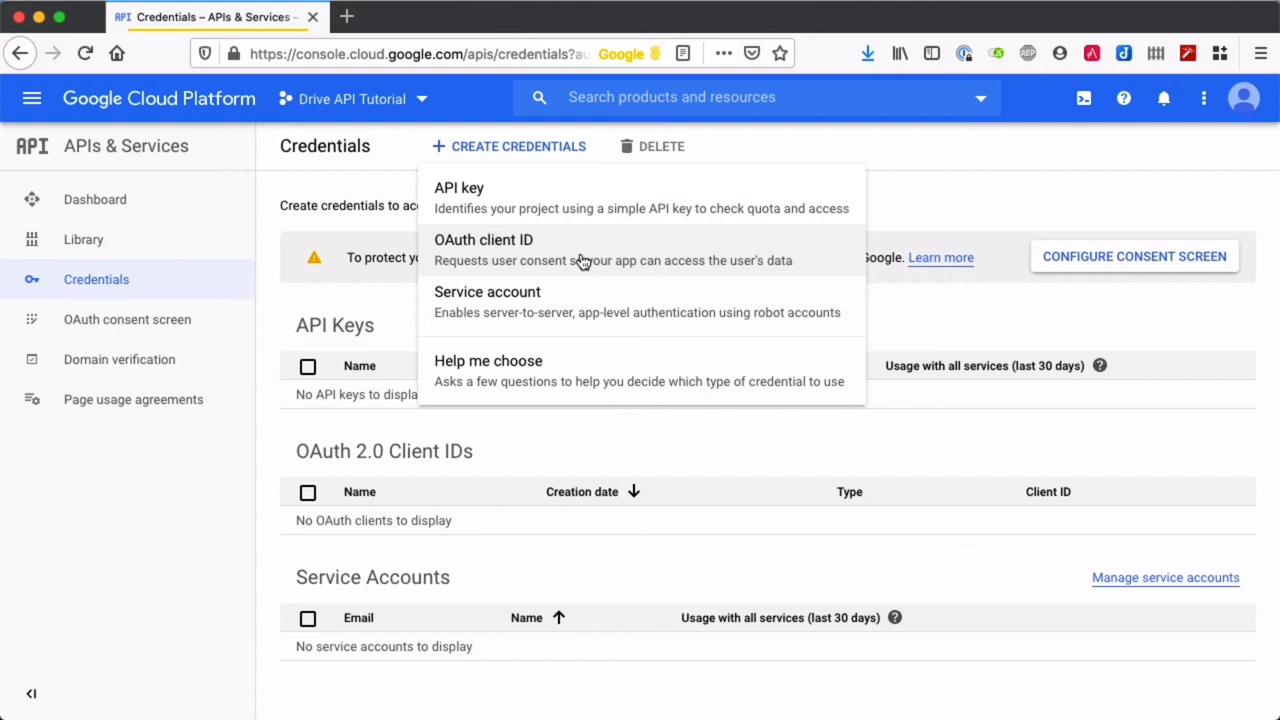
{"action": "left_click", "coordinate": [484, 240]}
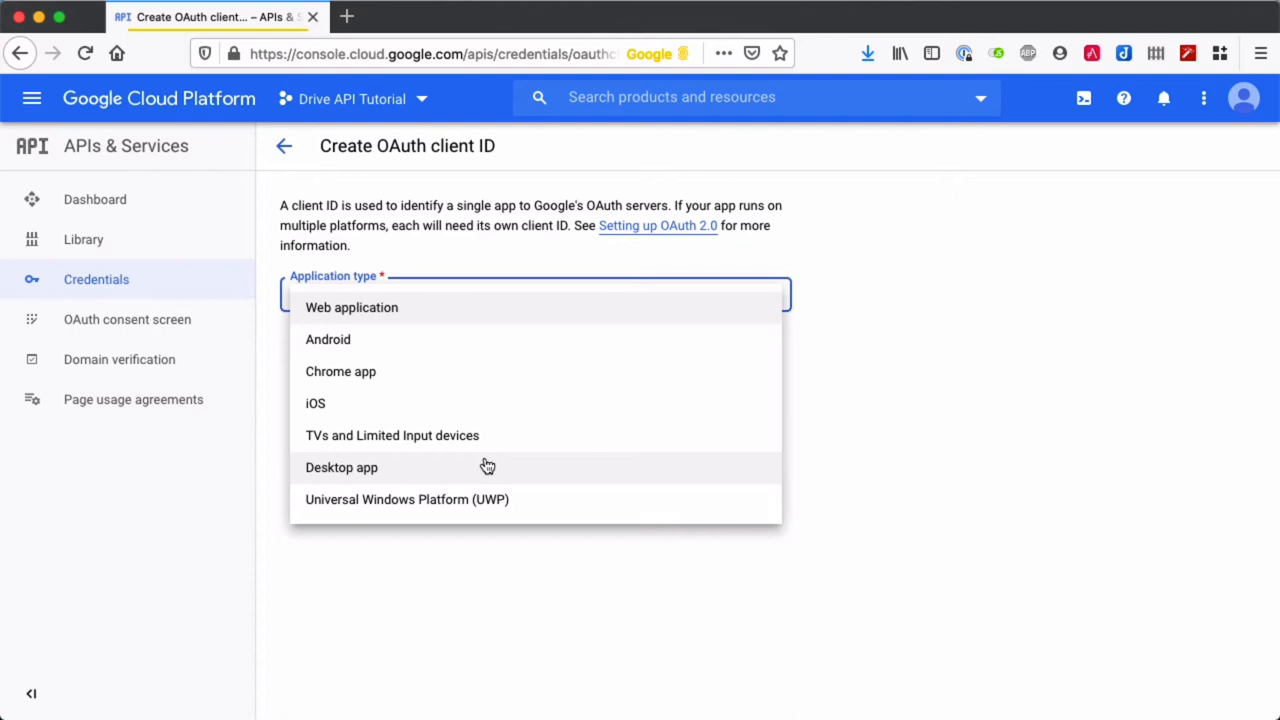
{"action": "left_click", "coordinate": [340, 468]}
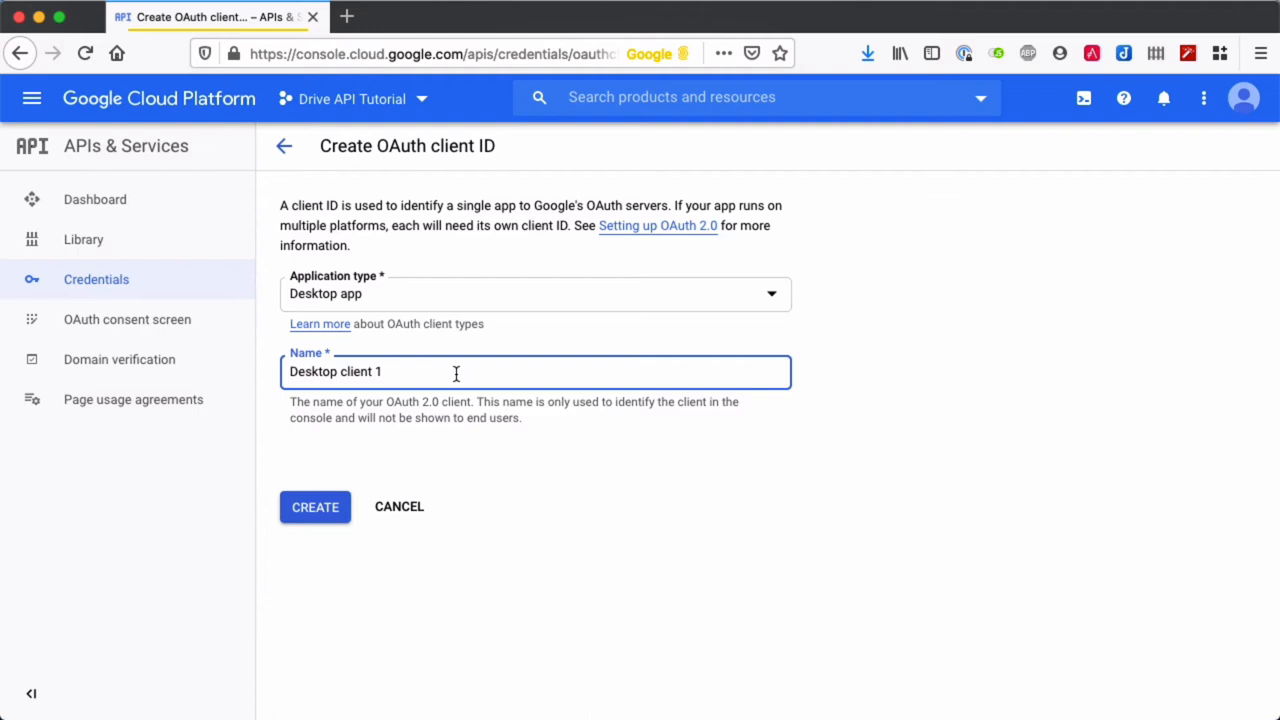
{"action": "left_click", "coordinate": [316, 506]}
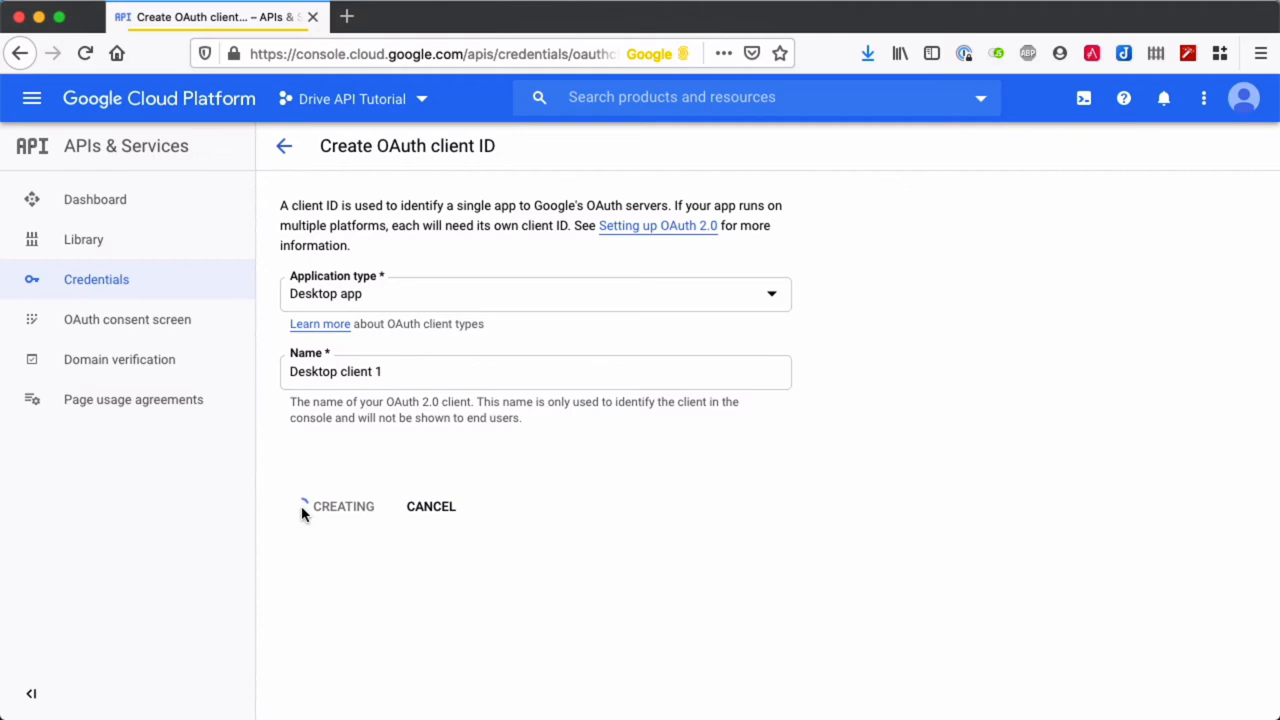
{"action": "left_click", "coordinate": [344, 504]}
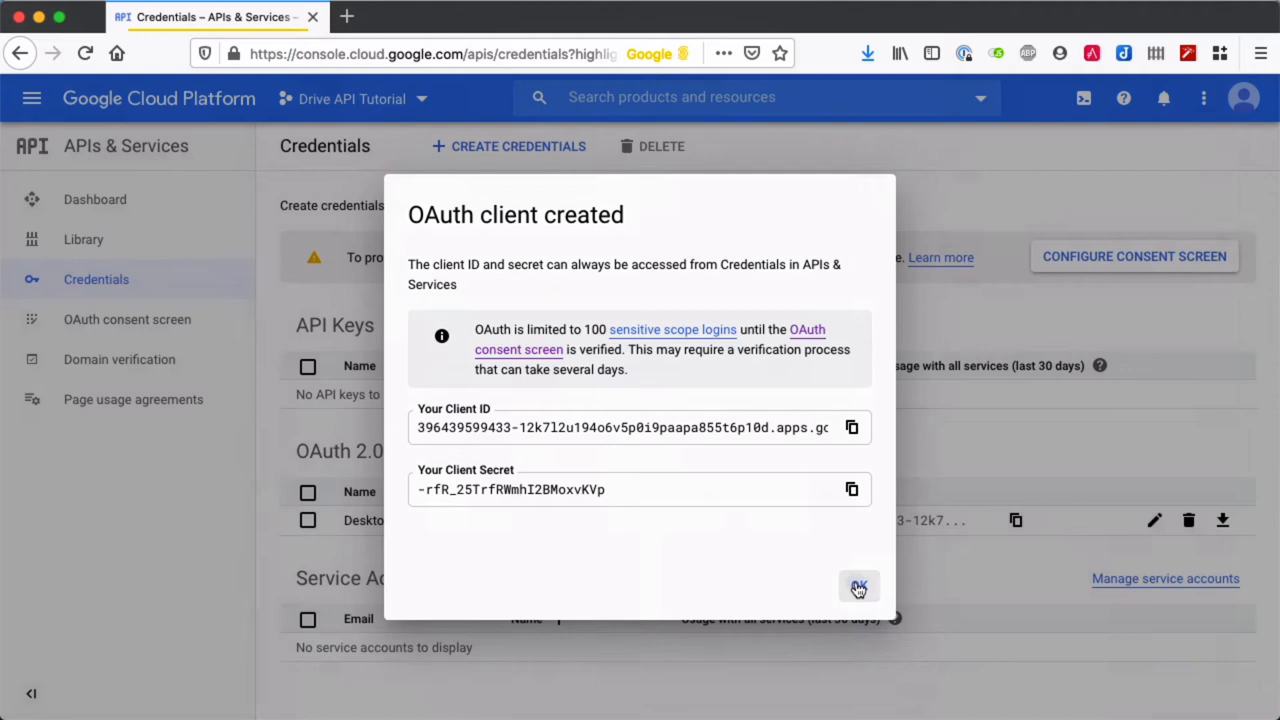
Download the Desktop client 1 client-secret JSON and save the file.
{"action": "left_click", "coordinate": [858, 586]}
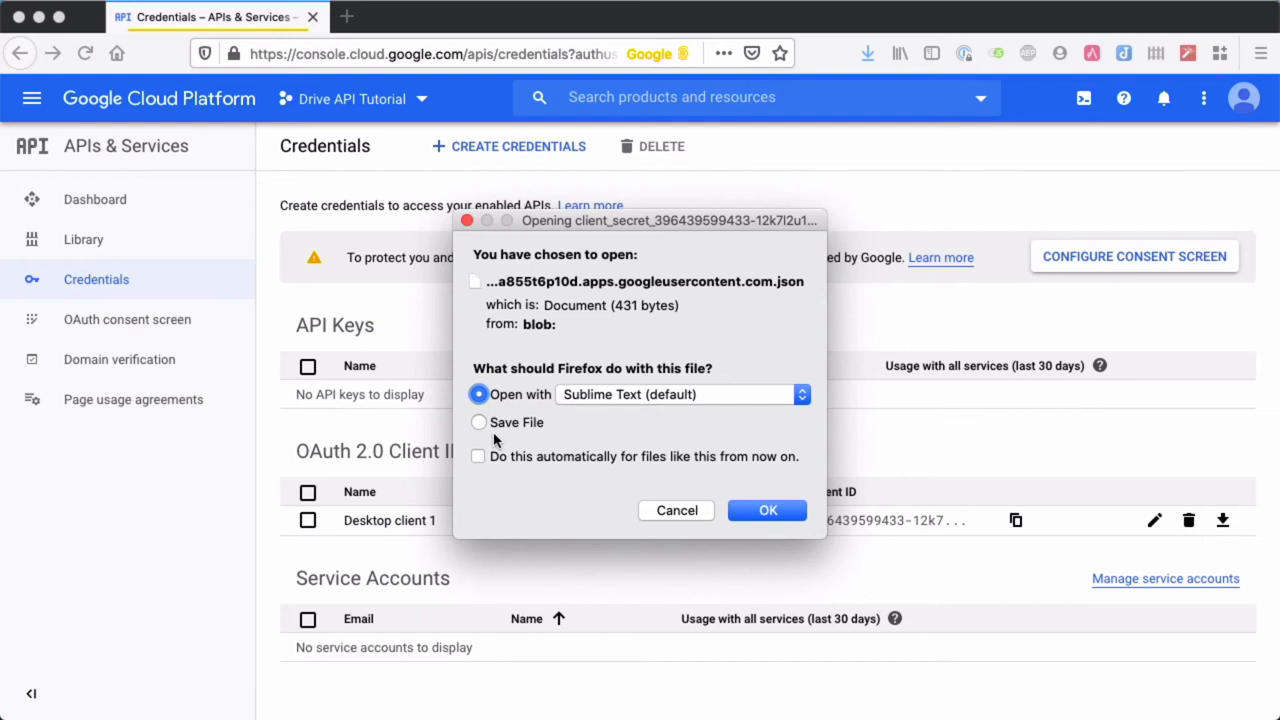
{"action": "left_click", "coordinate": [478, 422]}
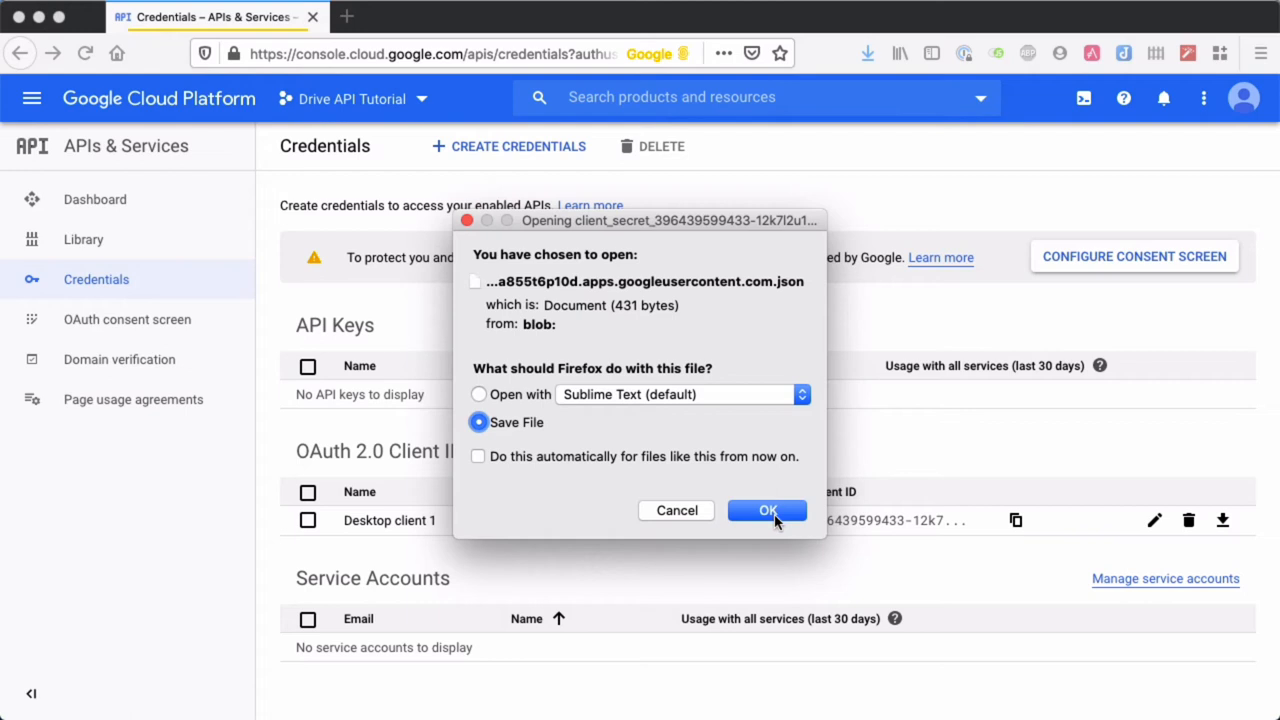
{"action": "left_click", "coordinate": [768, 510]}
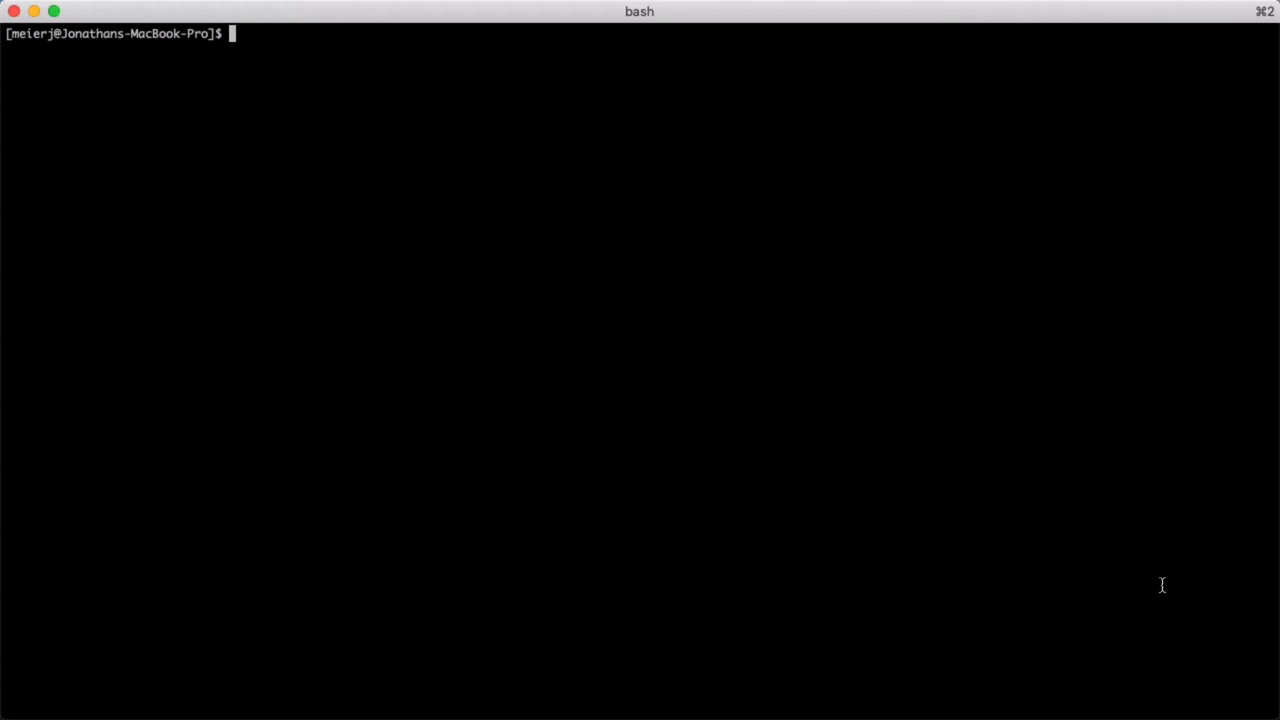
Enter google-drive-api-authn-authz-python, run pipenv install and pipenv shell.
{"action": "key", "text": "Return"}
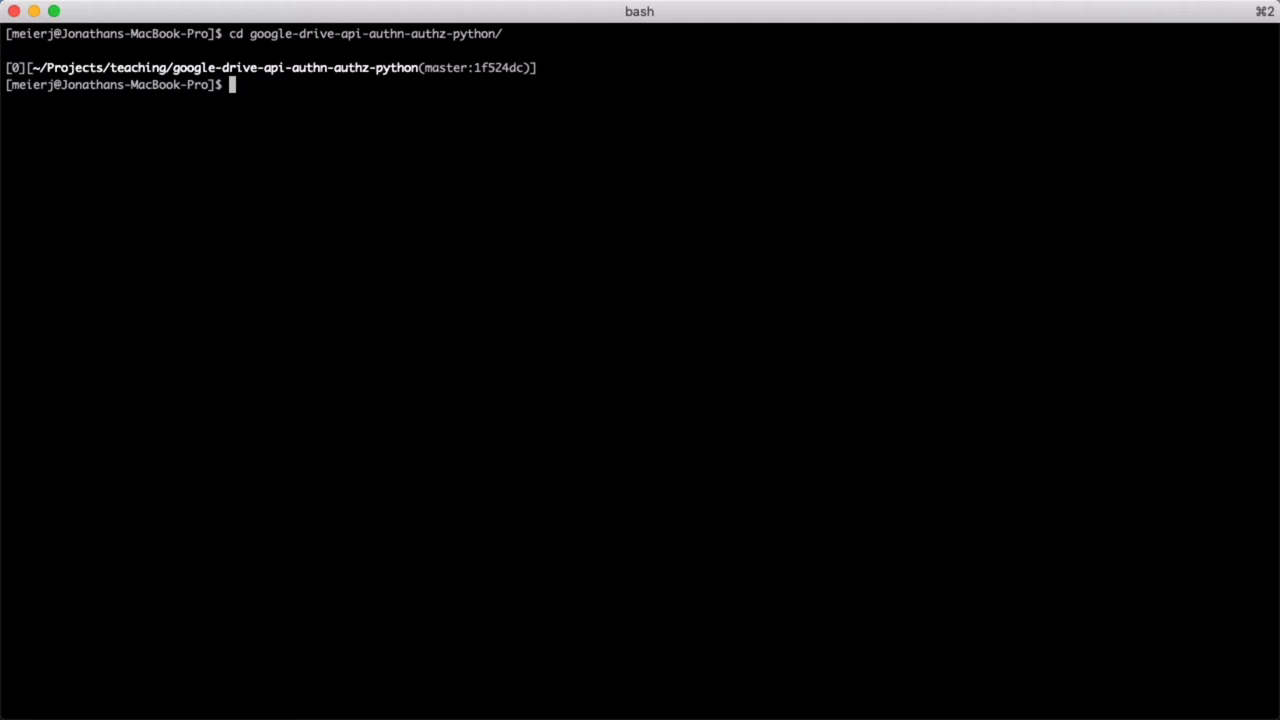
{"action": "type", "text": "pipenv install"}
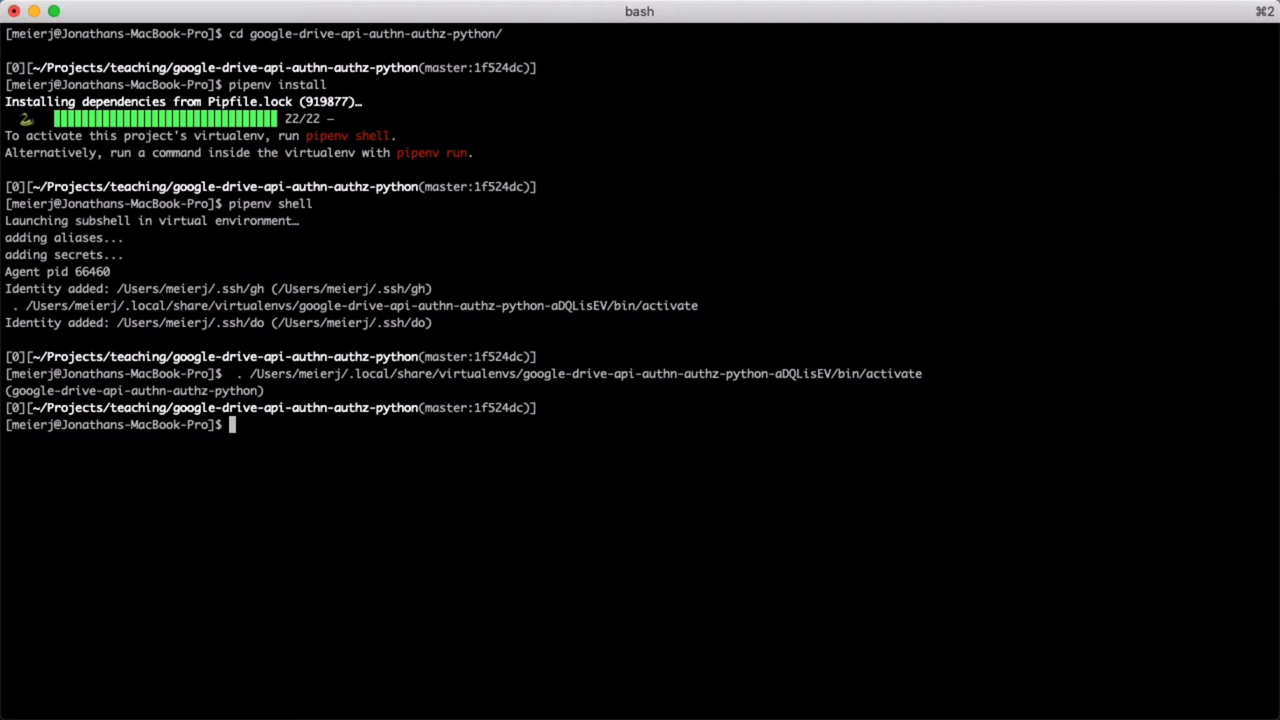
Copy the downloaded client_secret JSON to credentials.json and run quickstart.py.
{"action": "type", "text": "cp ~/Downloads/client_secret_396439599433-12k7l2u194o6v5p0i9paapa855t6p10d.apps.googleusercontent.com.json"}
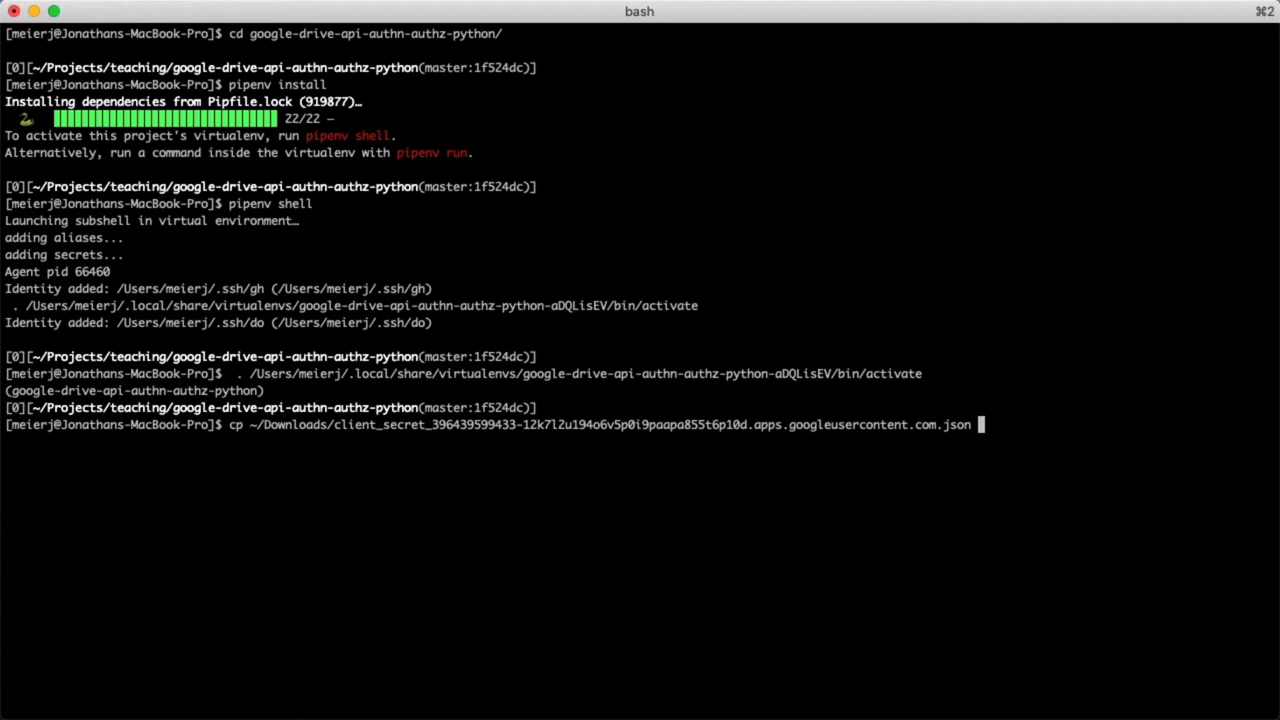
{"action": "type", "text": "credentials.json"}
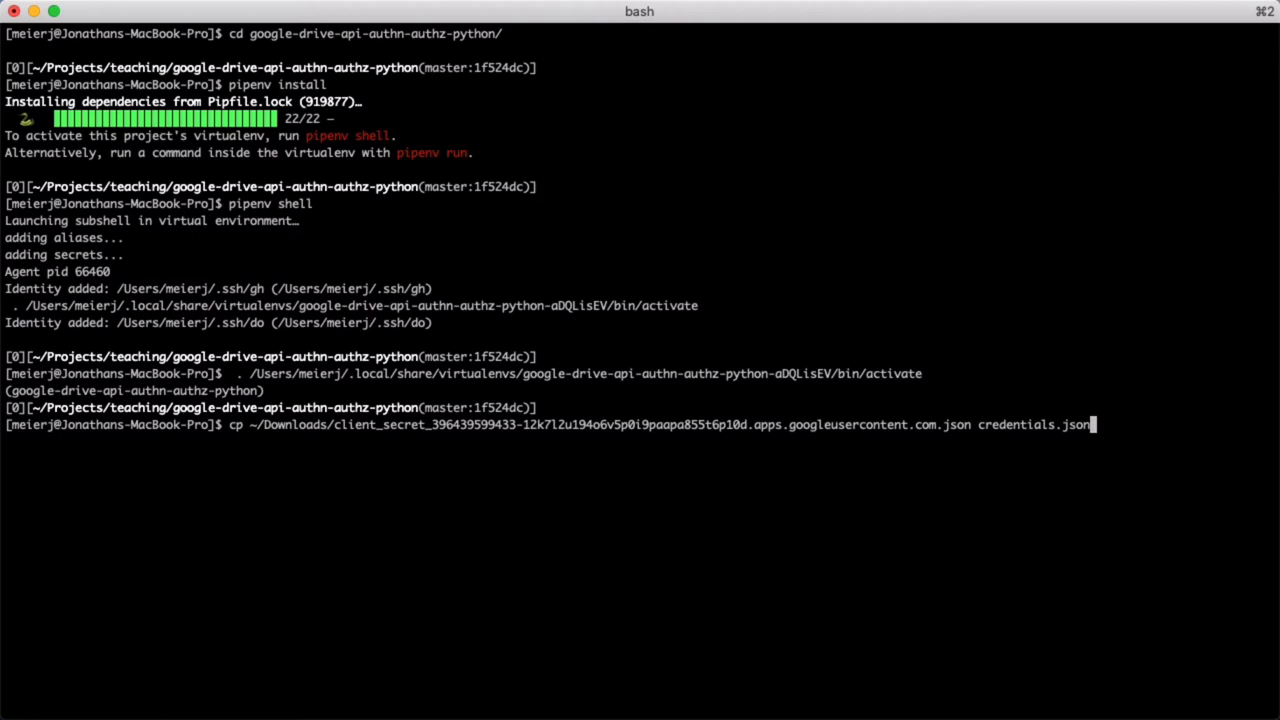
{"action": "key", "text": "Return"}
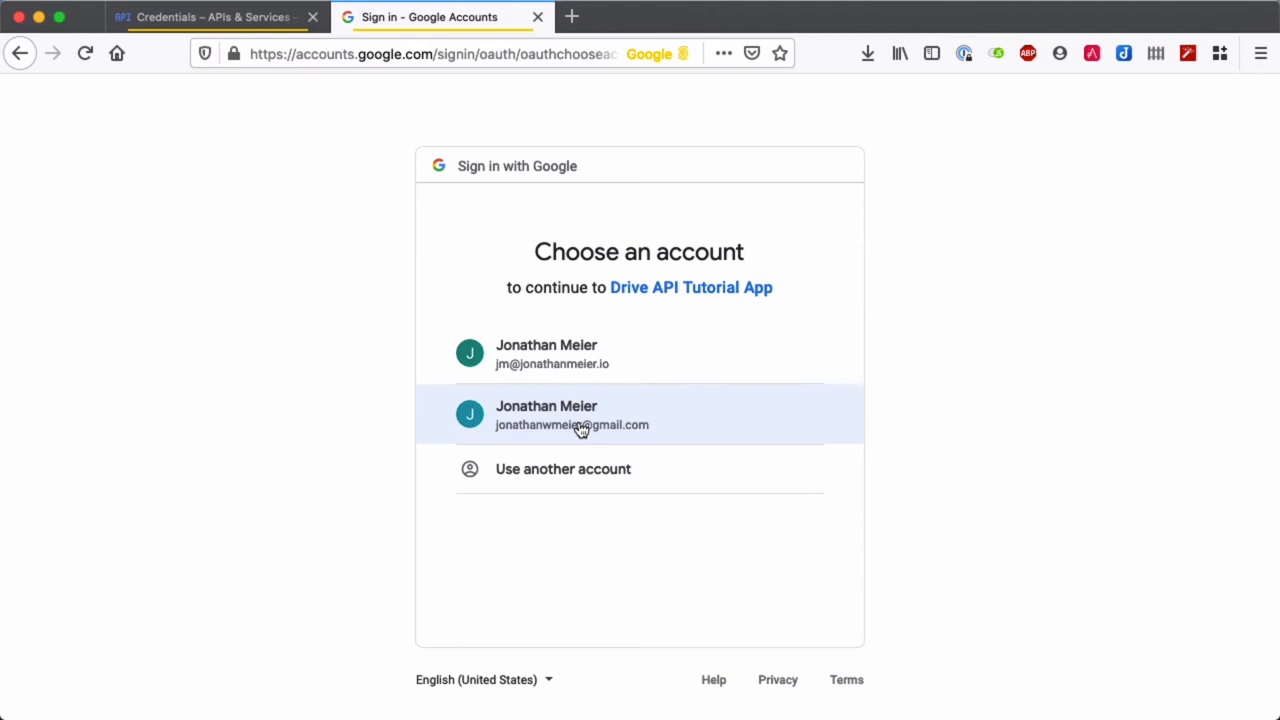
Sign in with the Google account and proceed past the warning via Advanced to the unverified Drive API Tutorial App.
{"action": "left_click", "coordinate": [572, 414]}
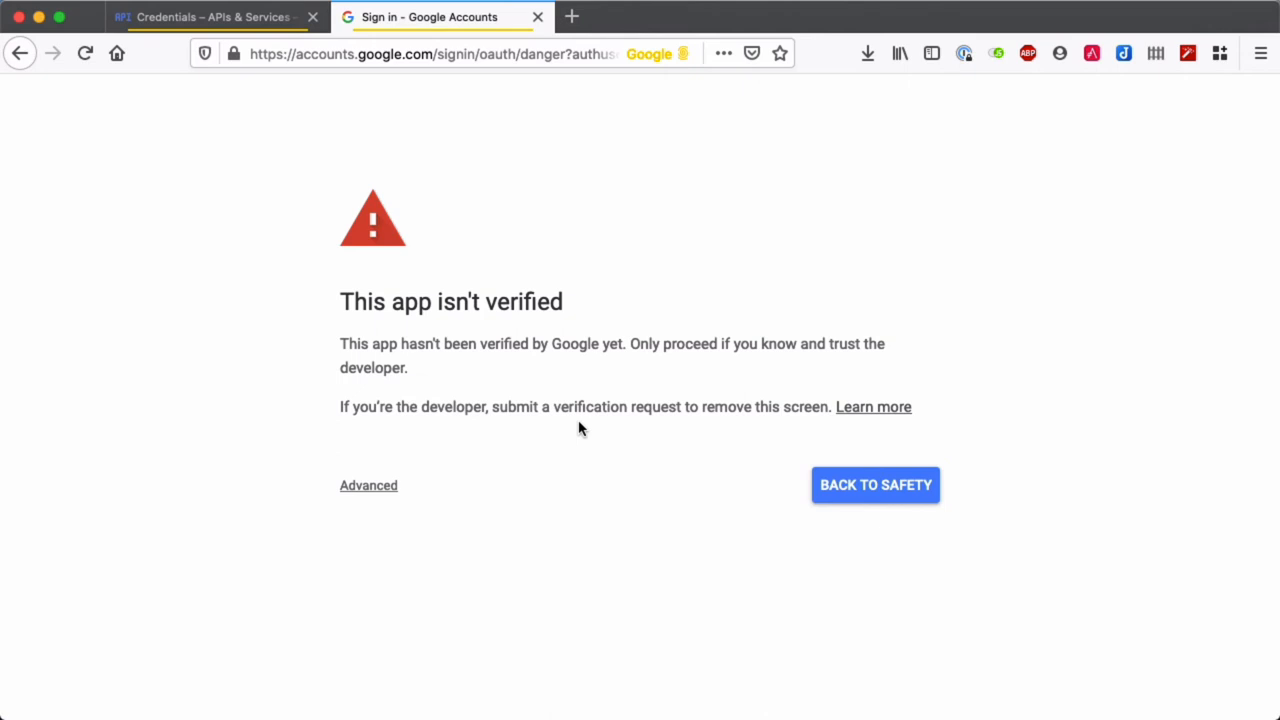
{"action": "left_click", "coordinate": [368, 486]}
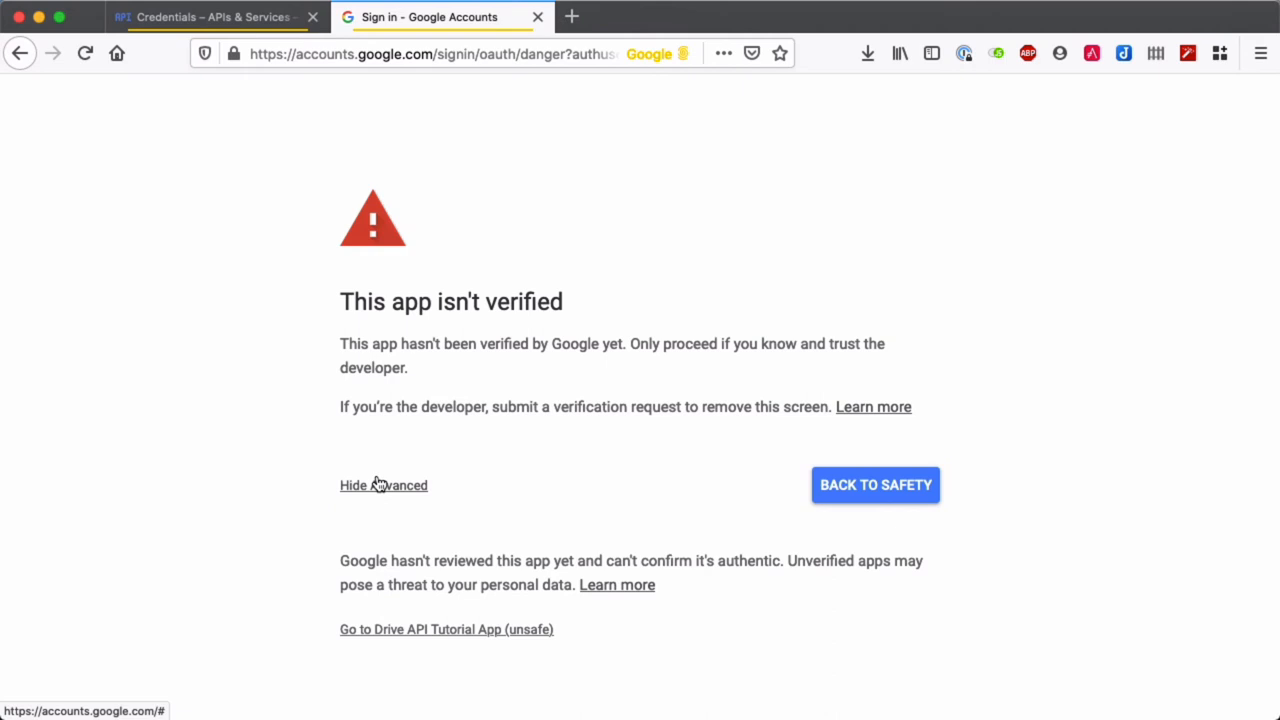
{"action": "mouse_move", "coordinate": [468, 636]}
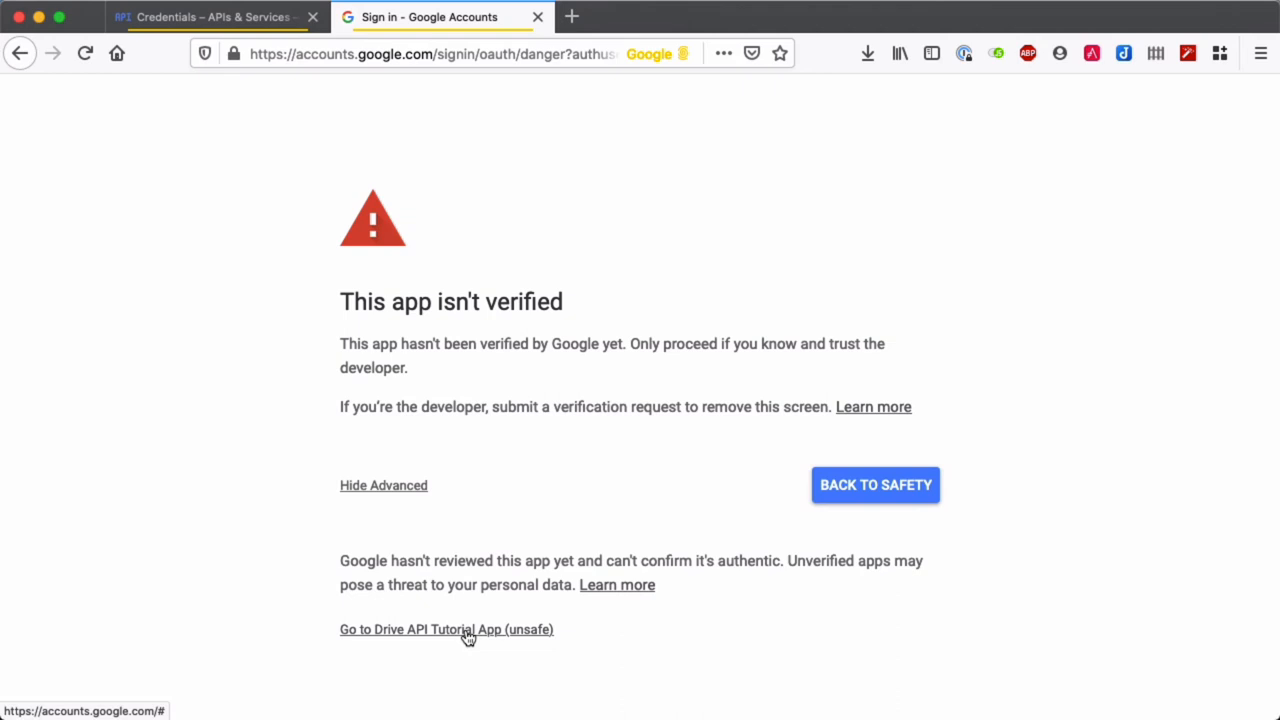
{"action": "left_click", "coordinate": [446, 628]}
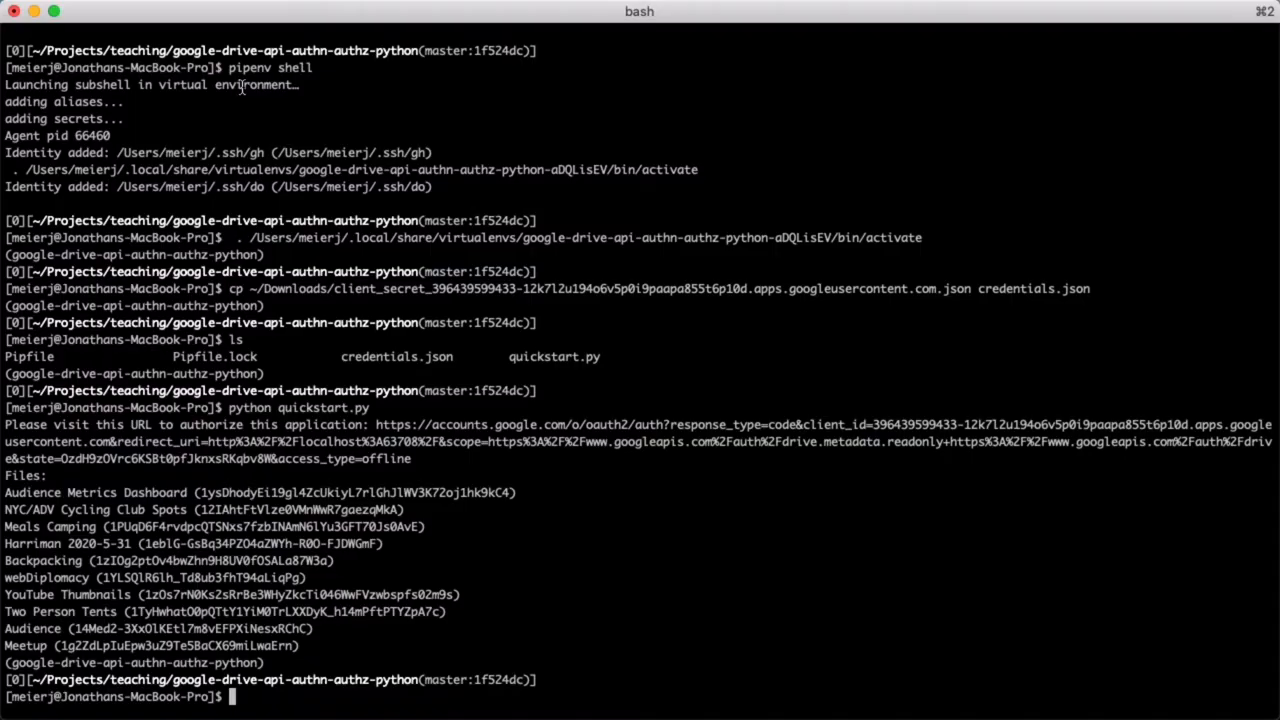
{"action": "mouse_move", "coordinate": [312, 634]}
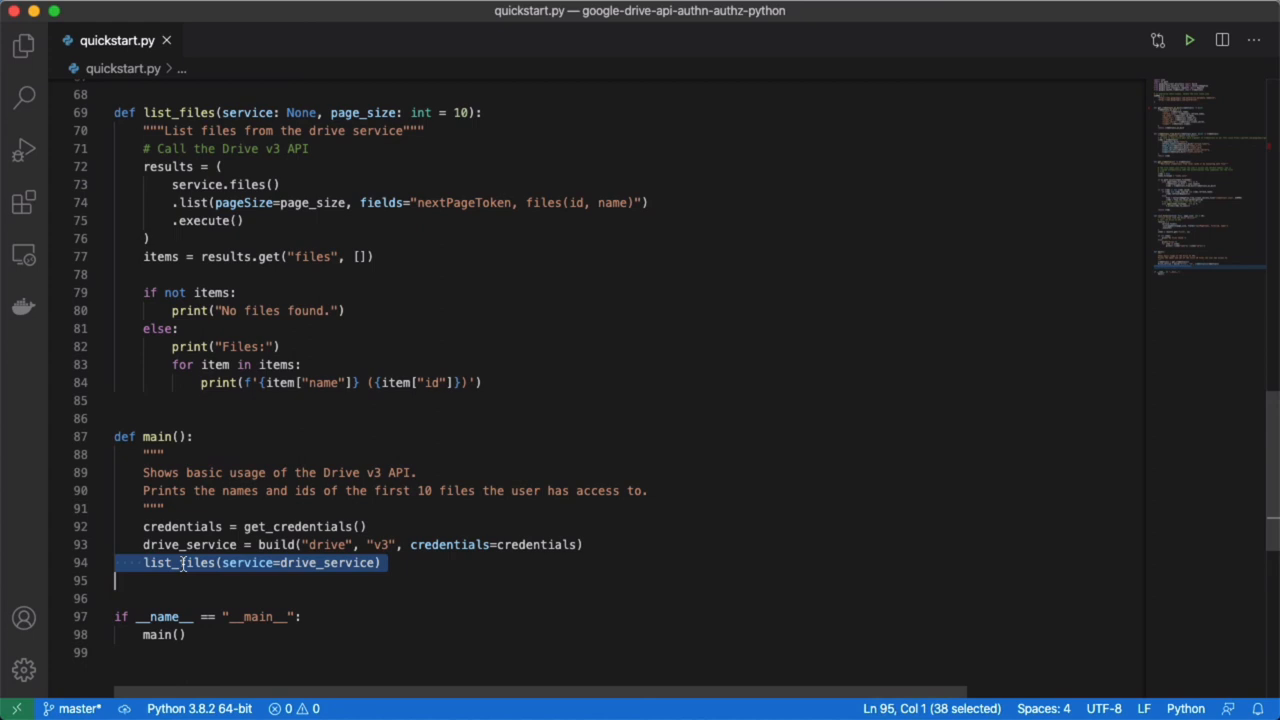
{"action": "left_click", "coordinate": [184, 562]}
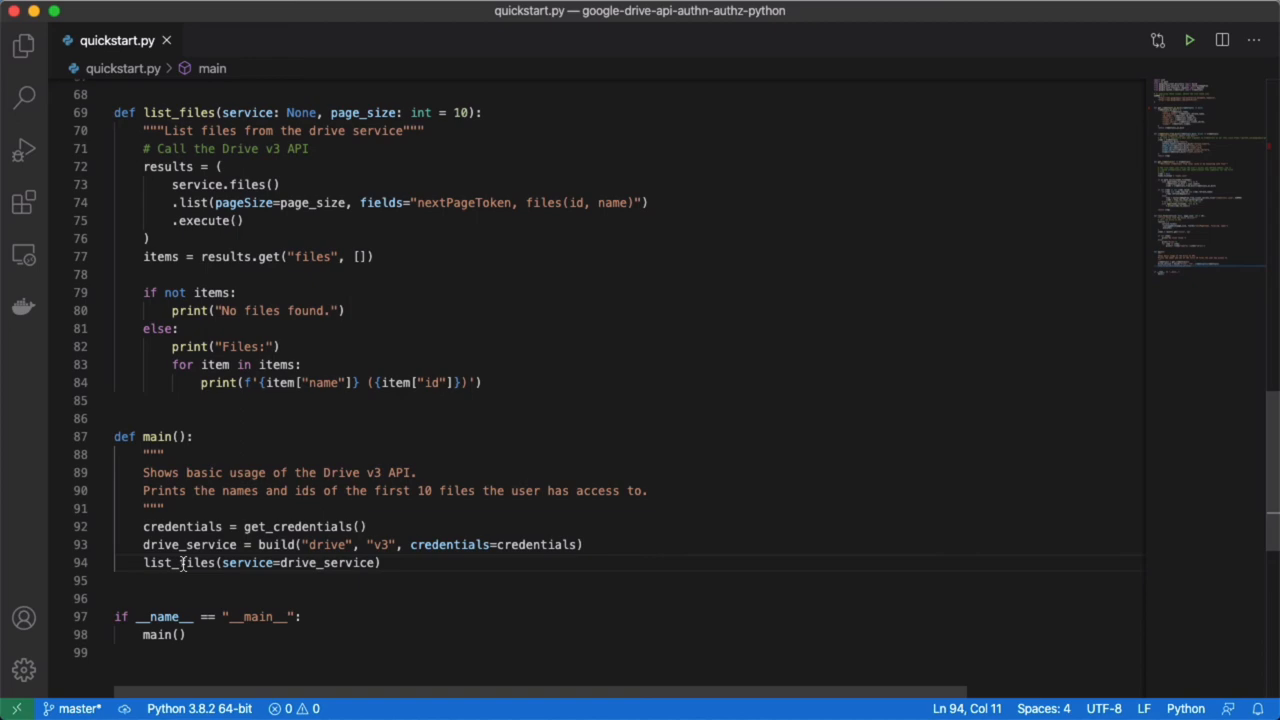
{"action": "scroll", "scroll_direction": "up", "scroll_amount": 3}
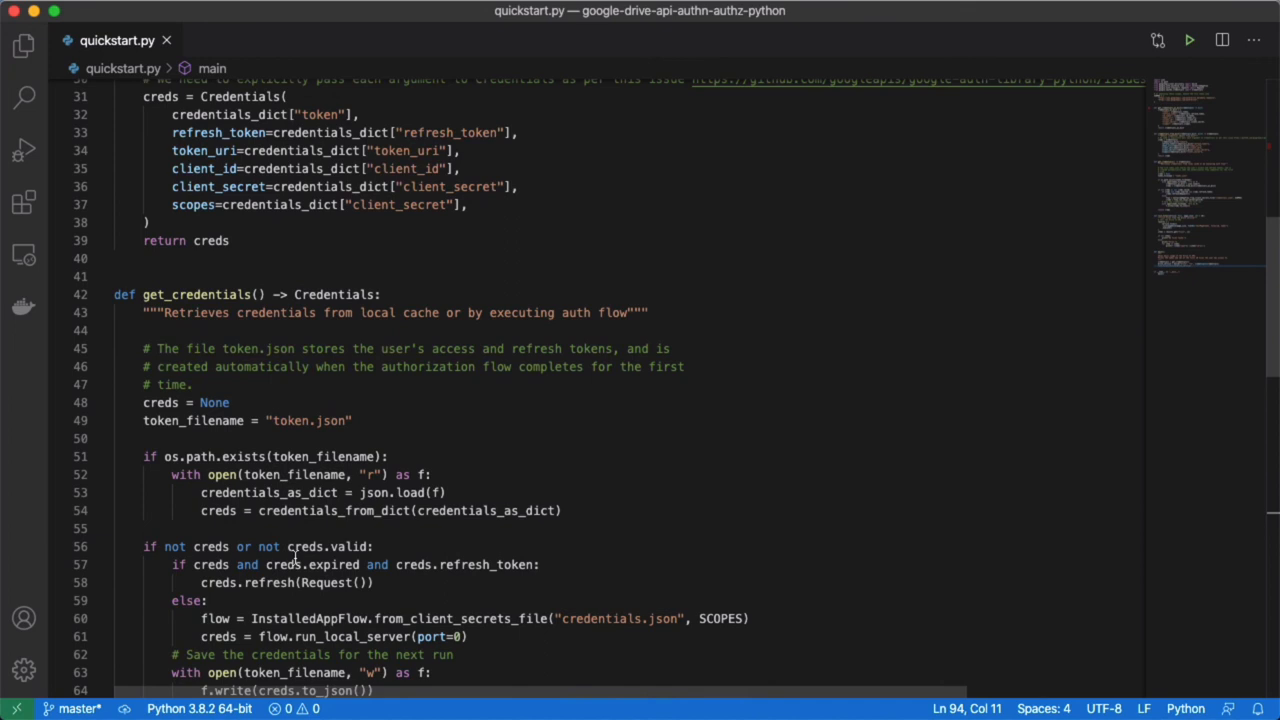
{"action": "scroll", "scroll_direction": "down", "scroll_amount": 3}
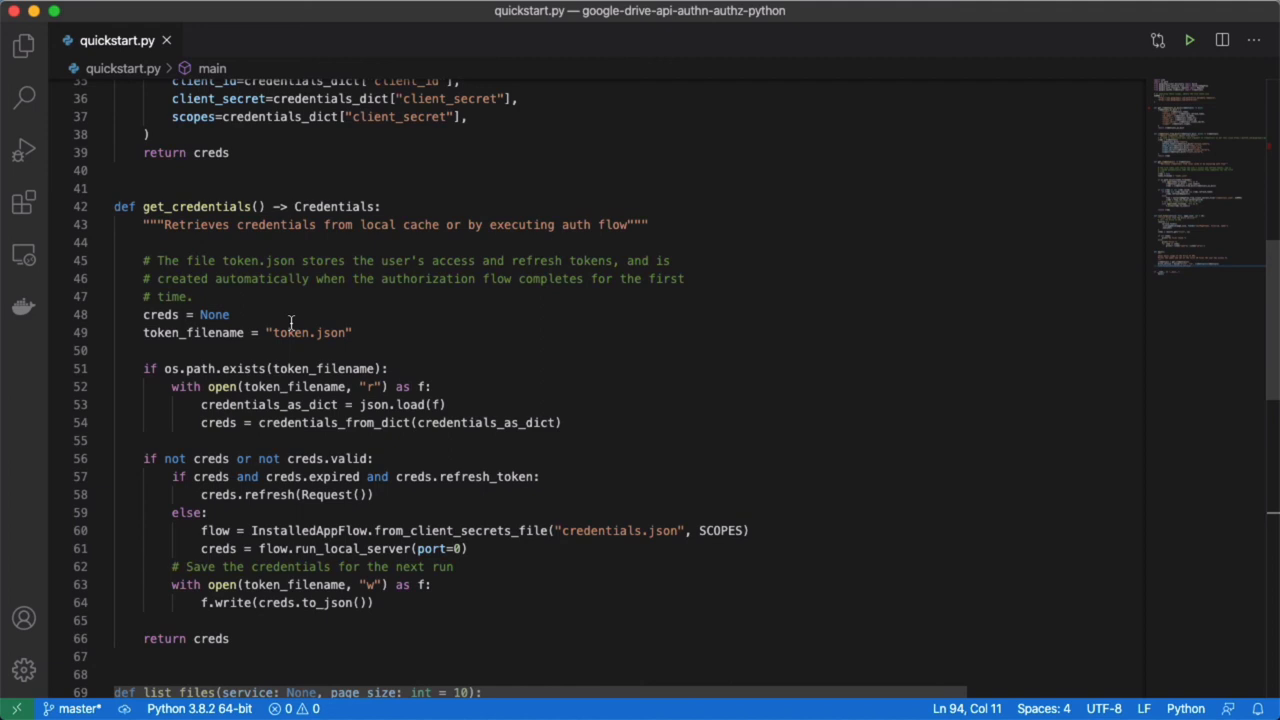
{"action": "mouse_move", "coordinate": [372, 444]}
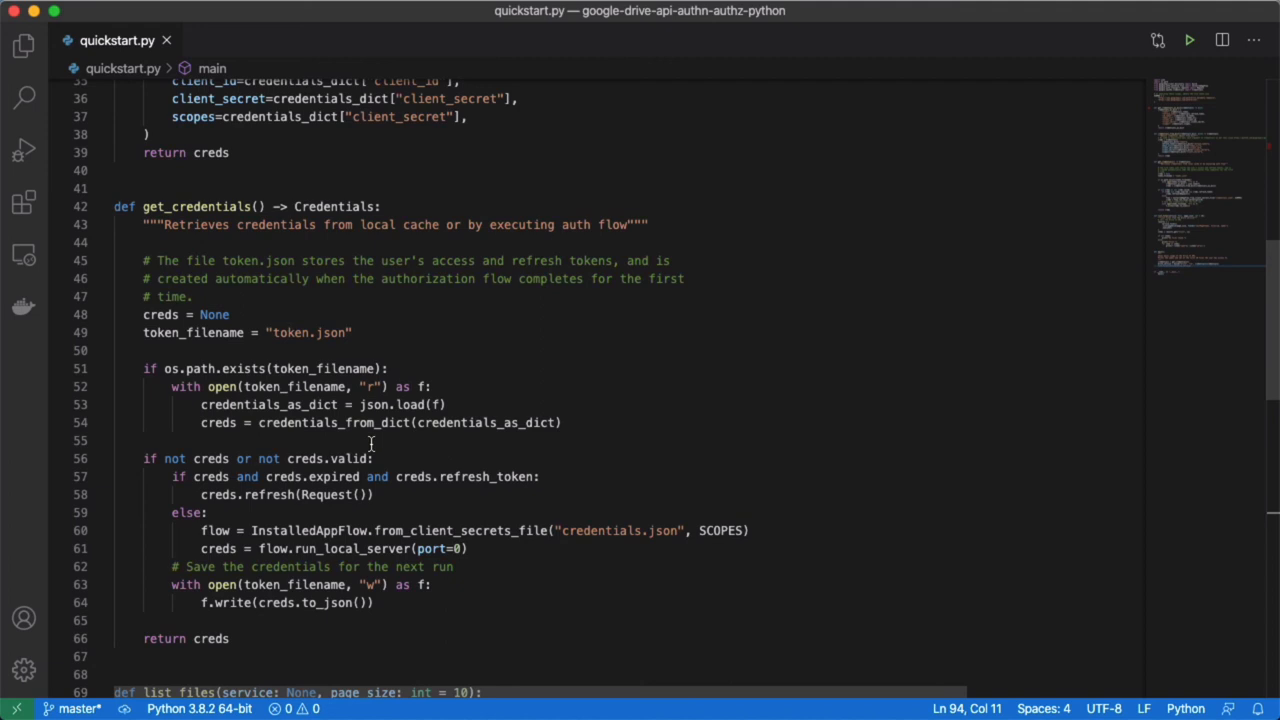
{"action": "double_click", "coordinate": [460, 530]}
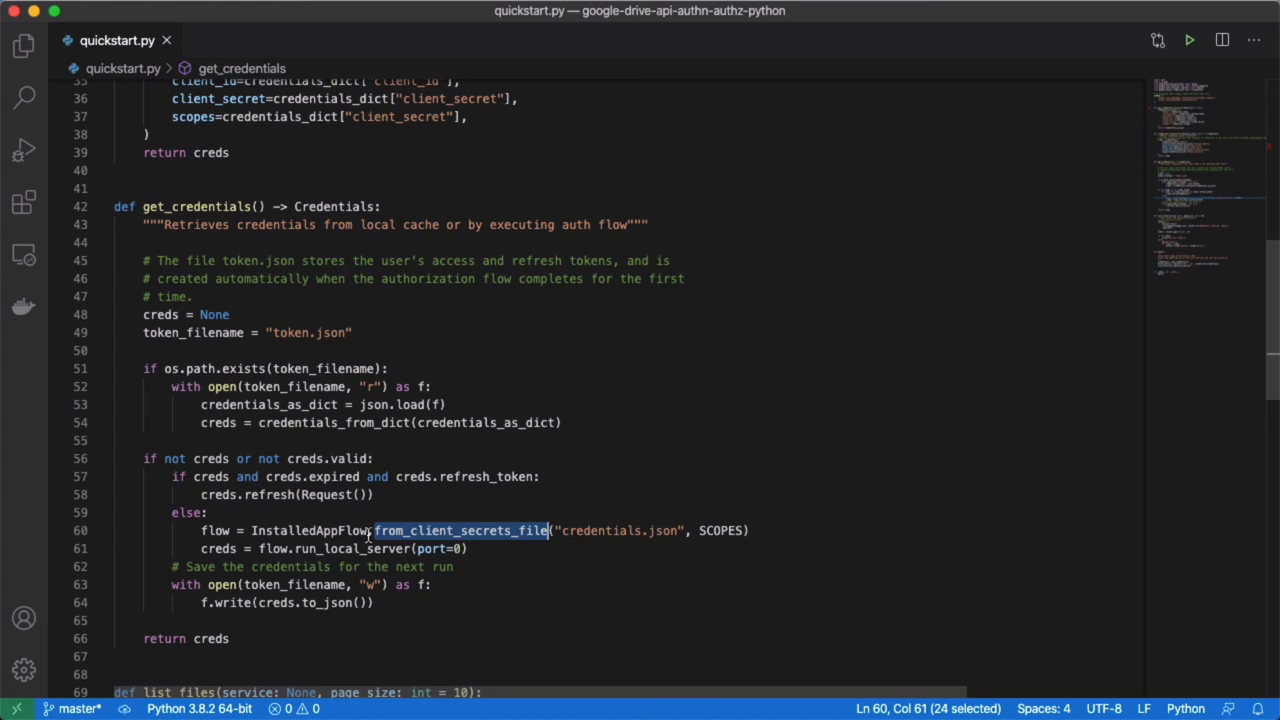
{"action": "mouse_move", "coordinate": [348, 528]}
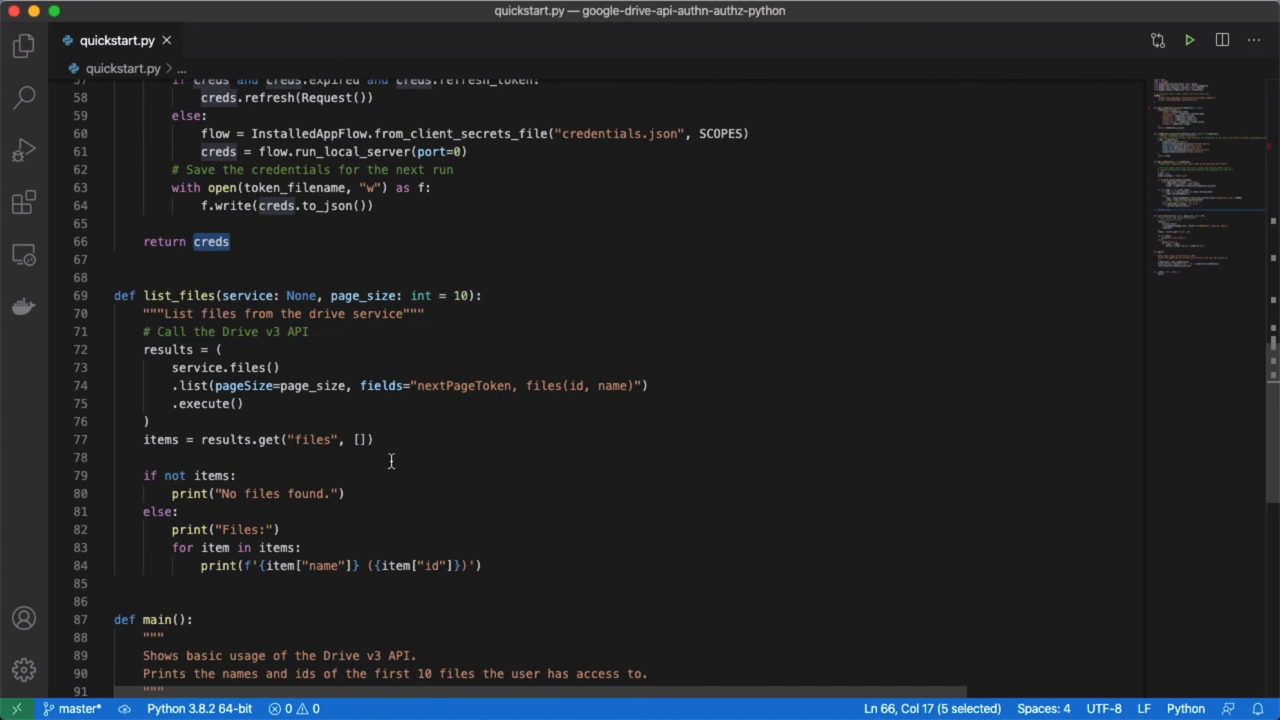
{"action": "scroll", "scroll_direction": "down", "scroll_amount": 3}
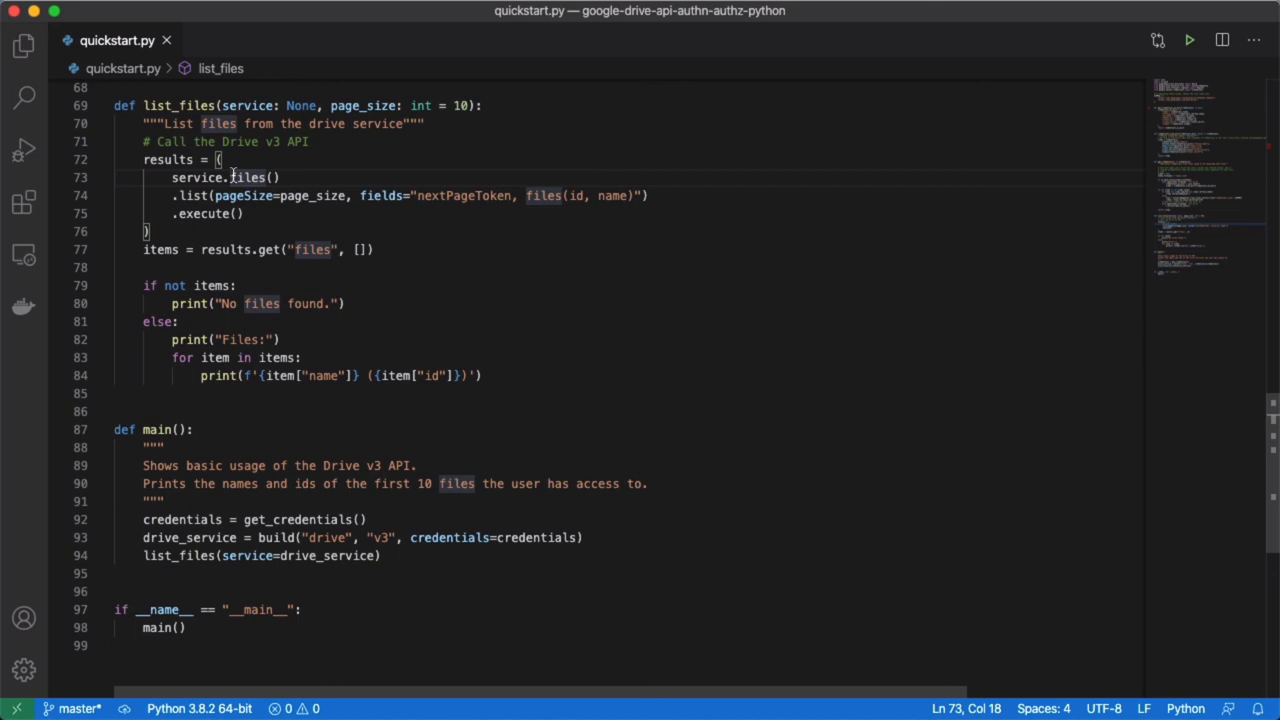
{"action": "left_click", "coordinate": [544, 196]}
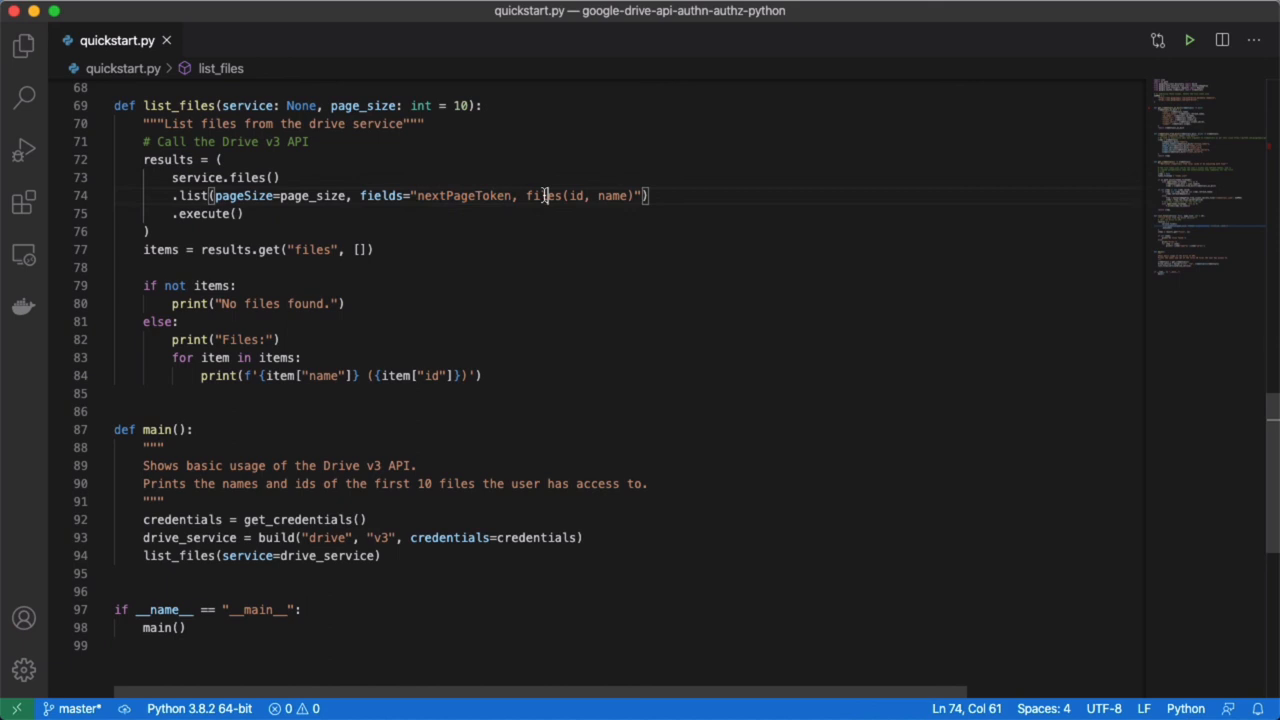